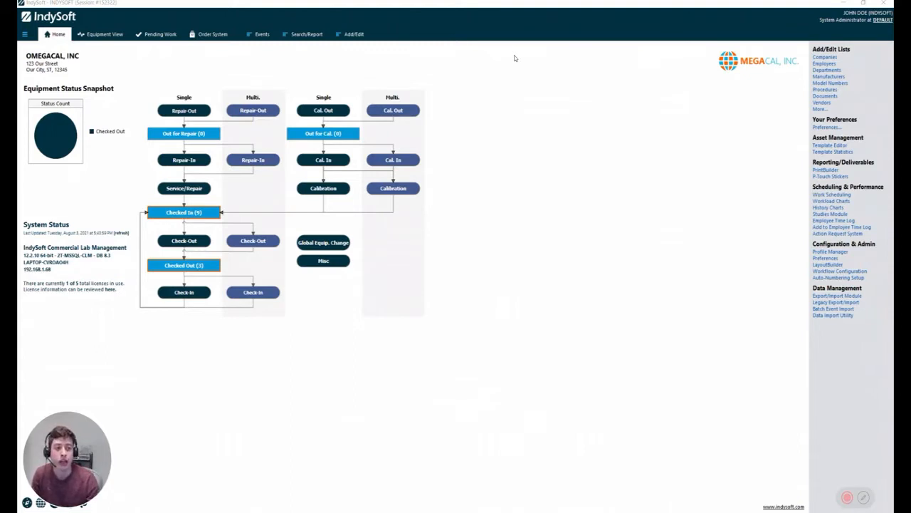
mouse_move(517, 214)
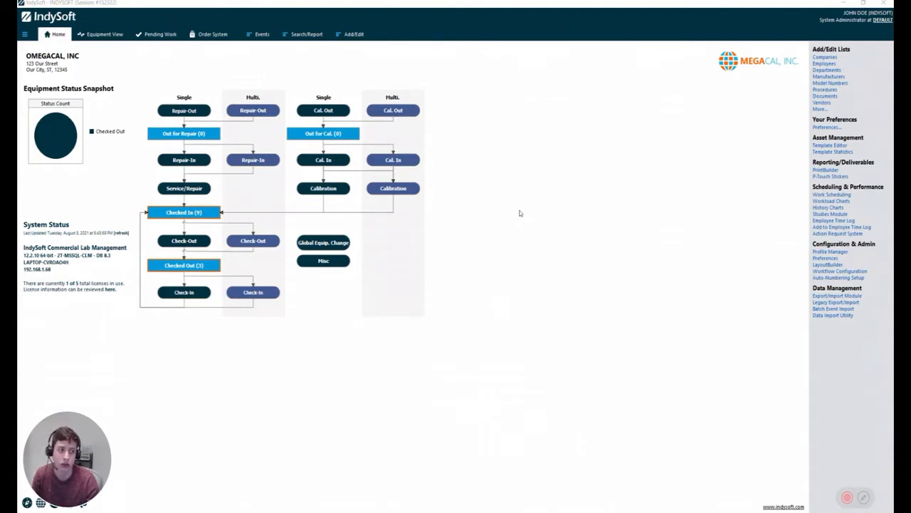
mouse_move(801, 299)
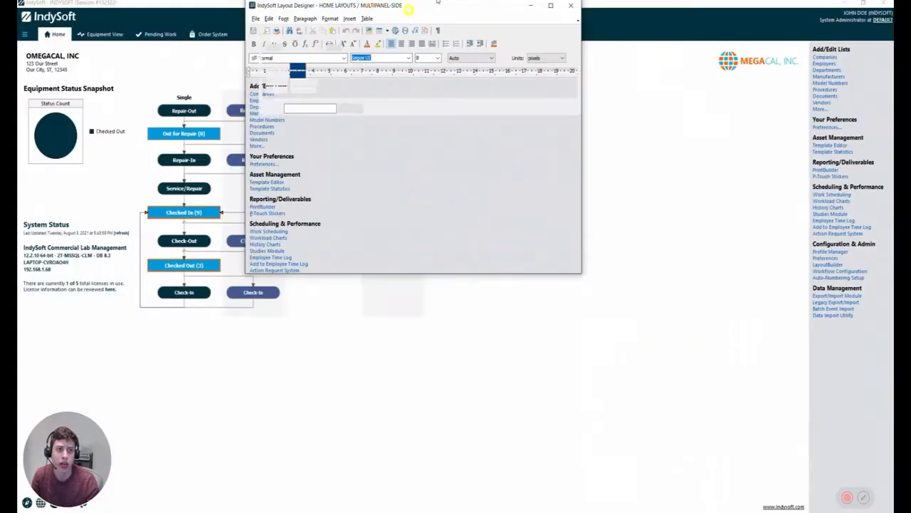
Add a 'Statistics Module' entry above Work Scheduling, hyperlinked to INDYSOFTSTATISTICS.
click(550, 5)
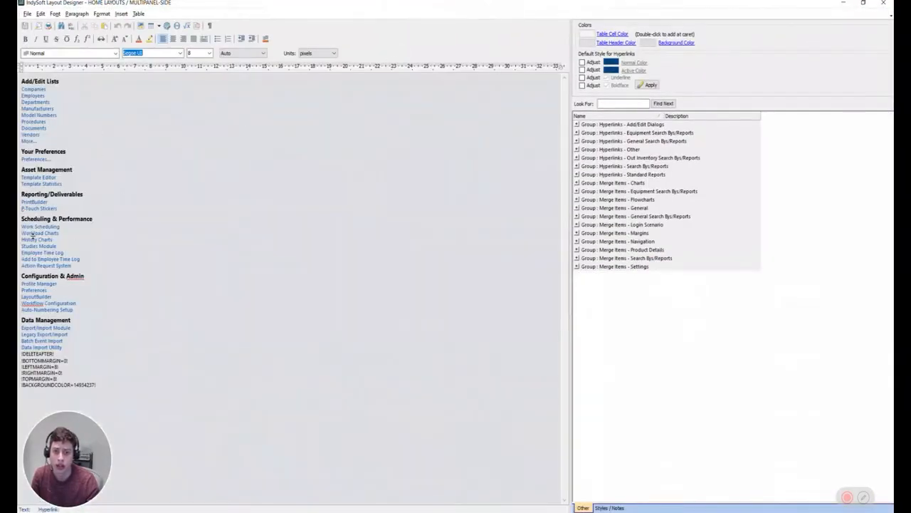
click(39, 226)
text(Statistics Module)
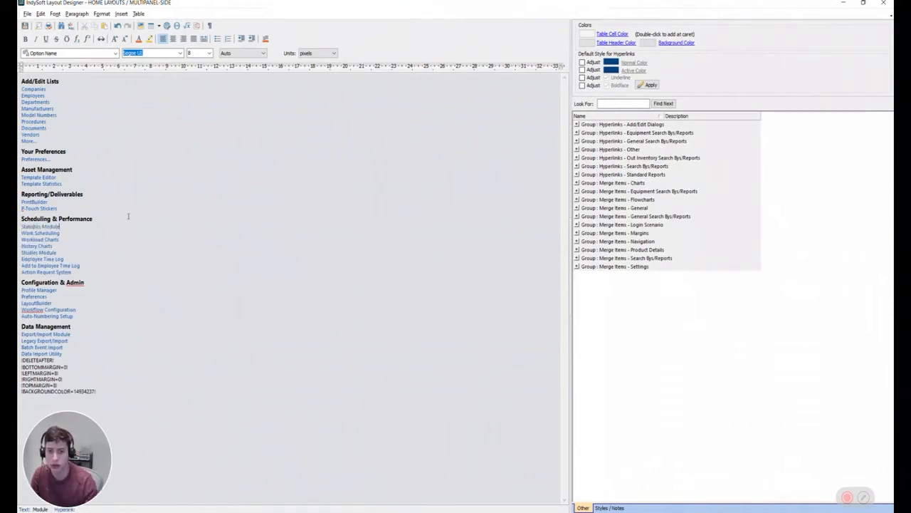
click(39, 227)
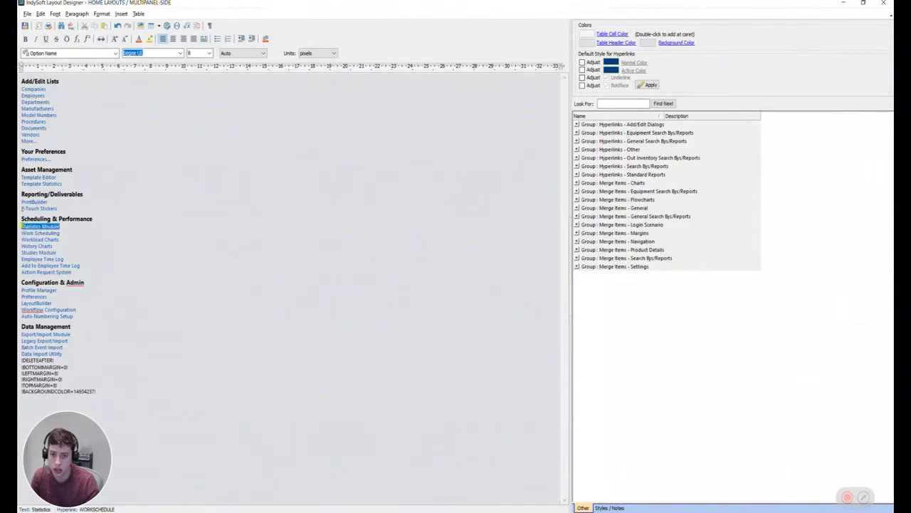
right_click(39, 226)
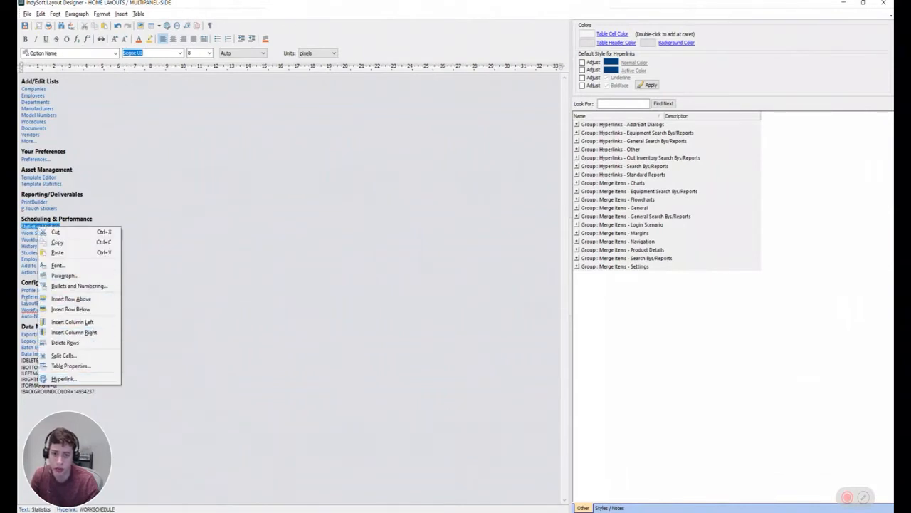
mouse_move(63, 378)
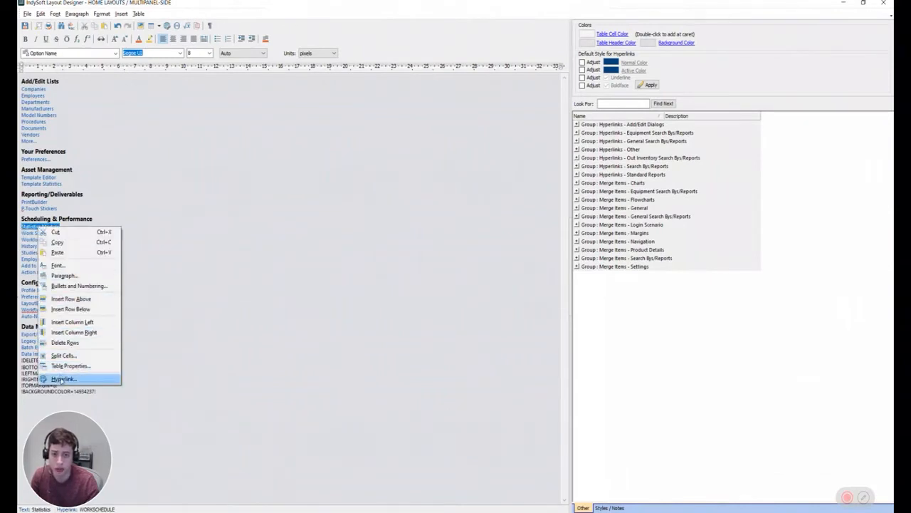
click(63, 378)
text(INDYSOFT)
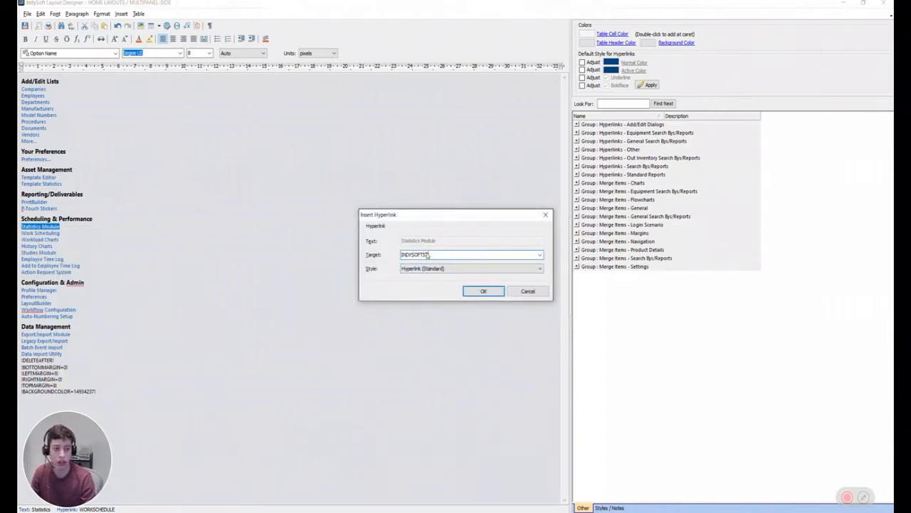
text(STATISTICS)
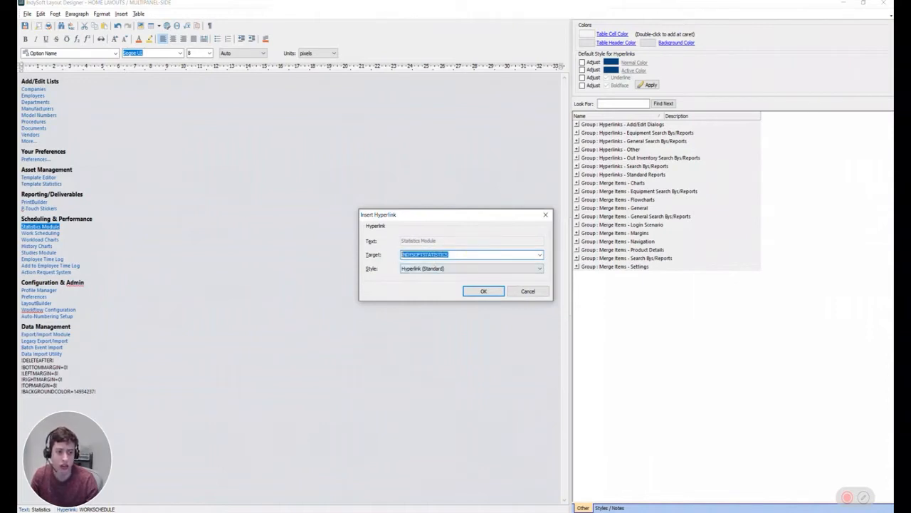
click(484, 290)
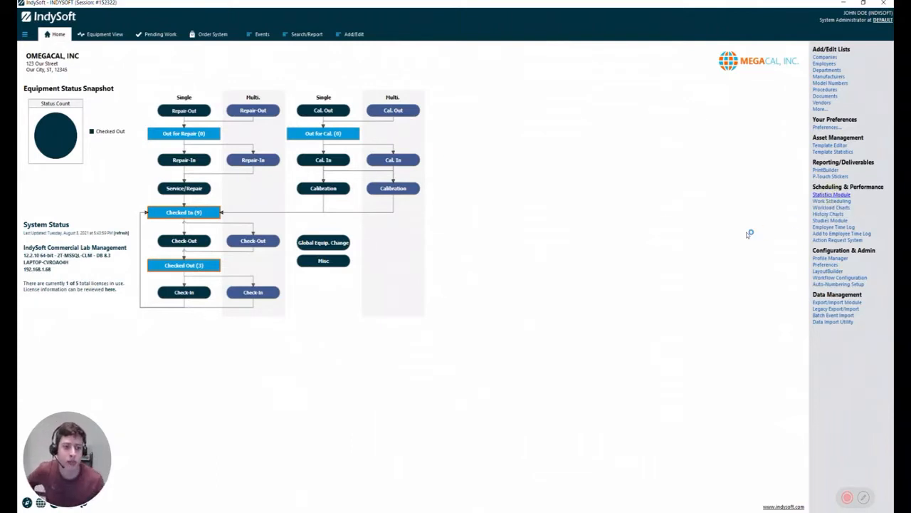
click(831, 193)
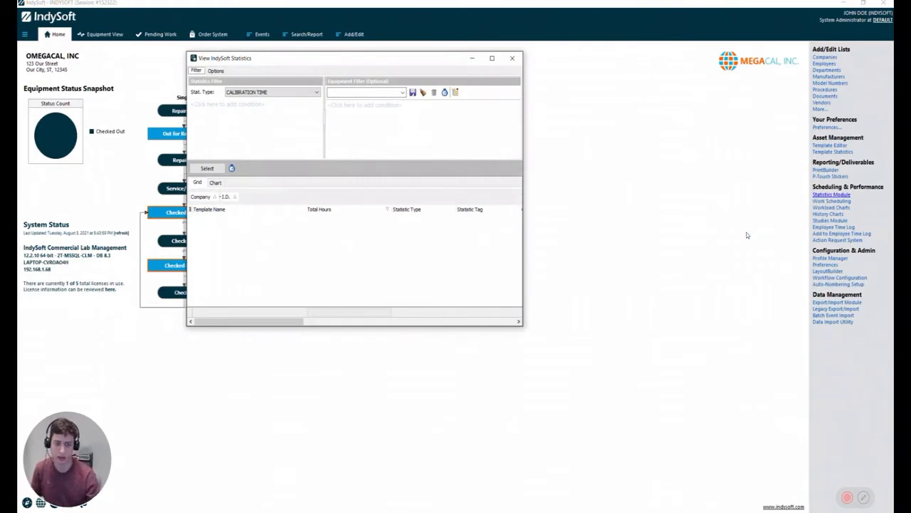
mouse_move(169, 169)
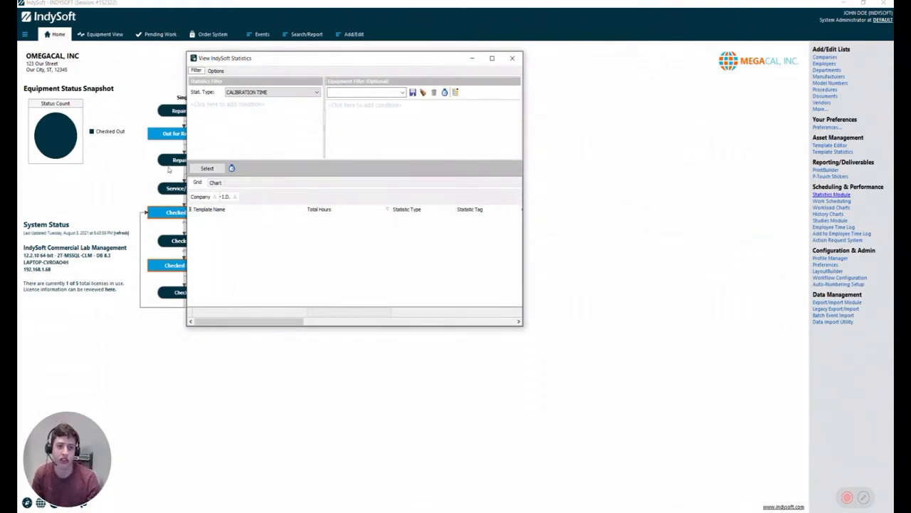
click(207, 168)
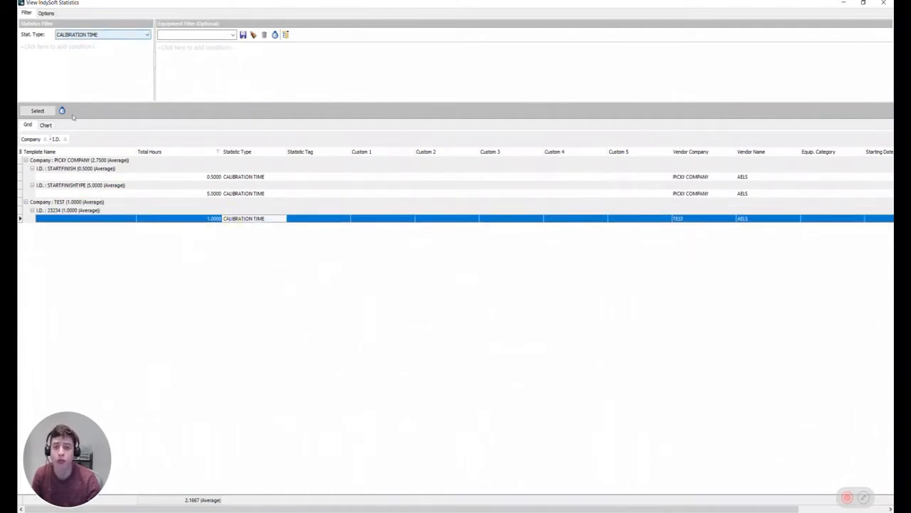
click(44, 125)
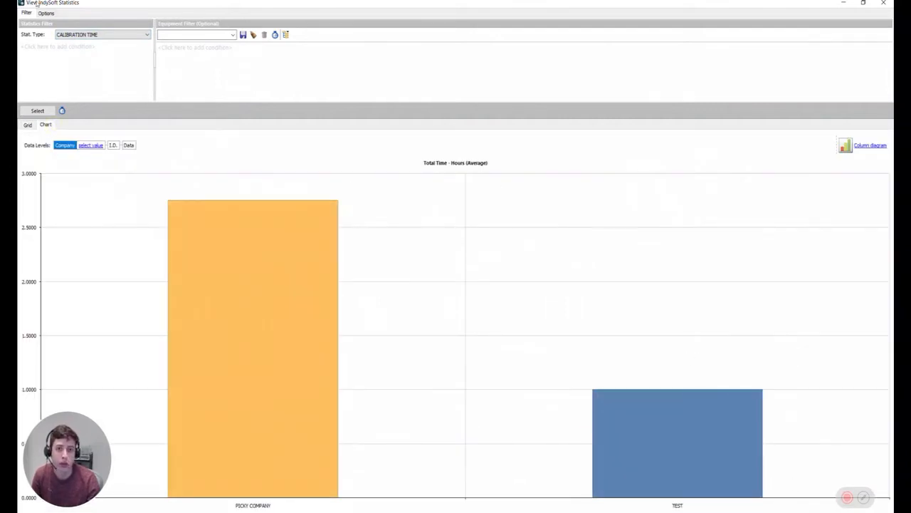
click(46, 13)
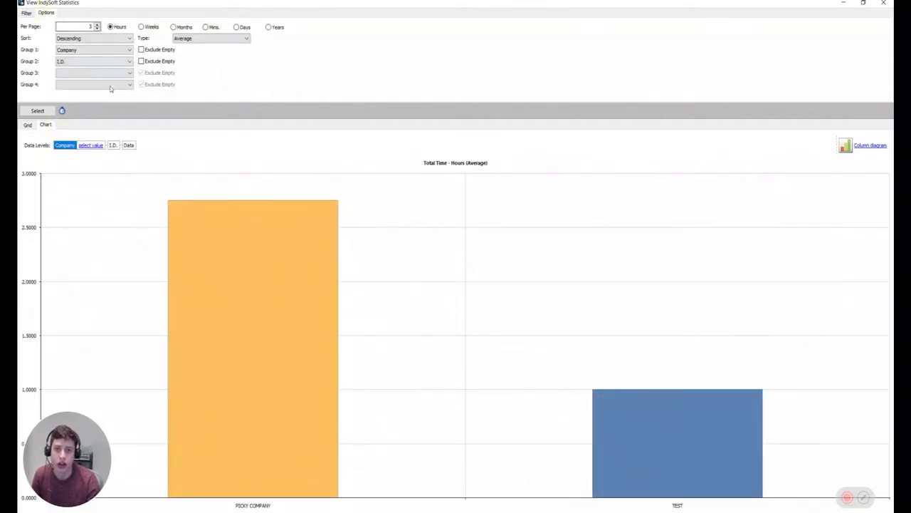
click(27, 13)
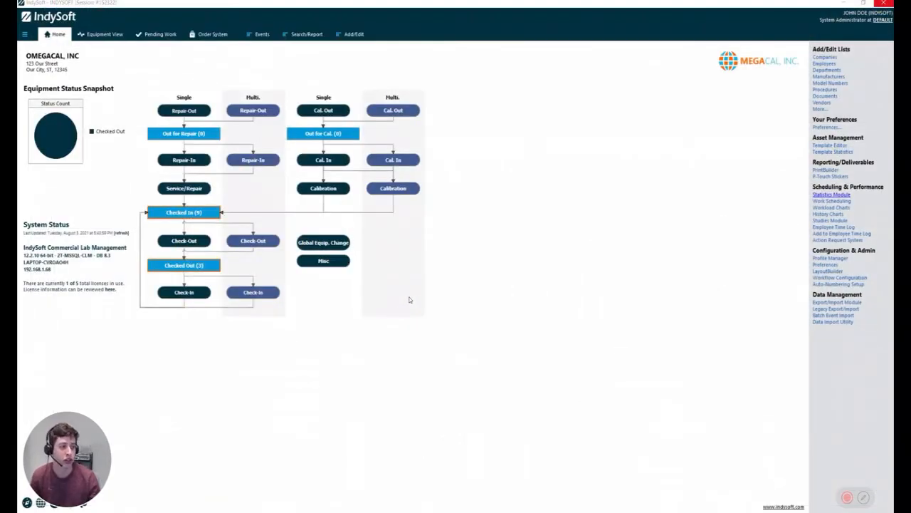
mouse_move(803, 148)
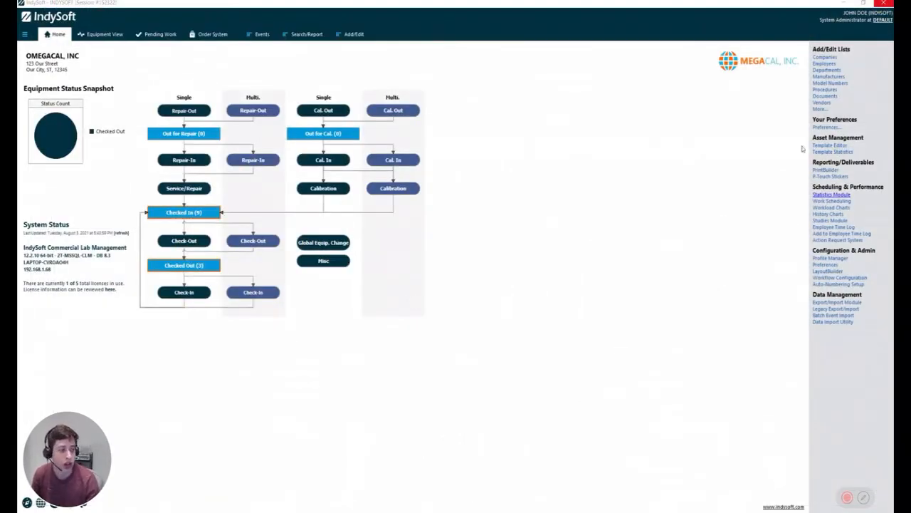
mouse_move(498, 299)
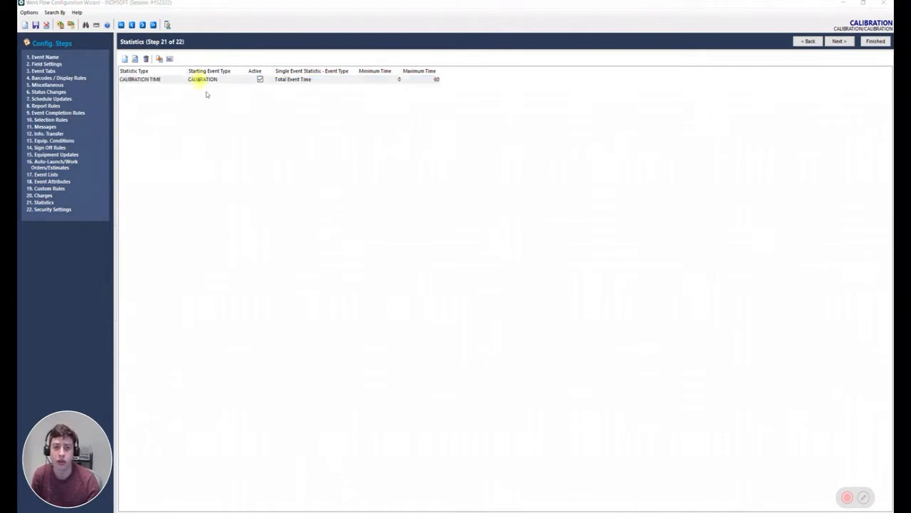
Open the CALIBRATION TIME row in the Add/Edit Statistics dialog.
double_click(202, 79)
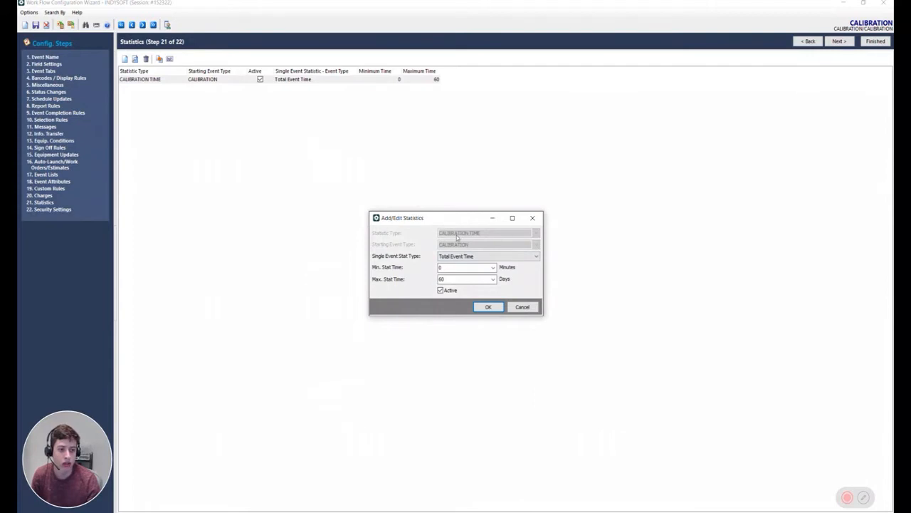
mouse_move(378, 249)
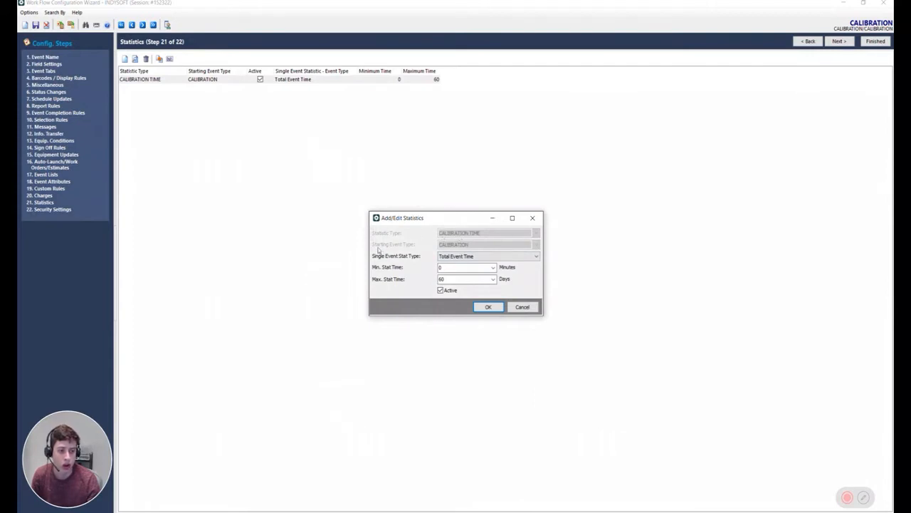
mouse_move(427, 292)
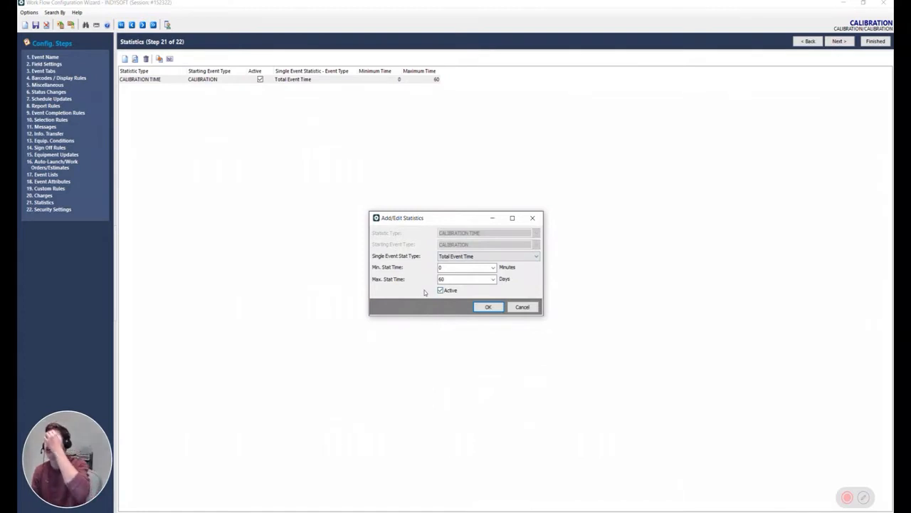
mouse_move(480, 247)
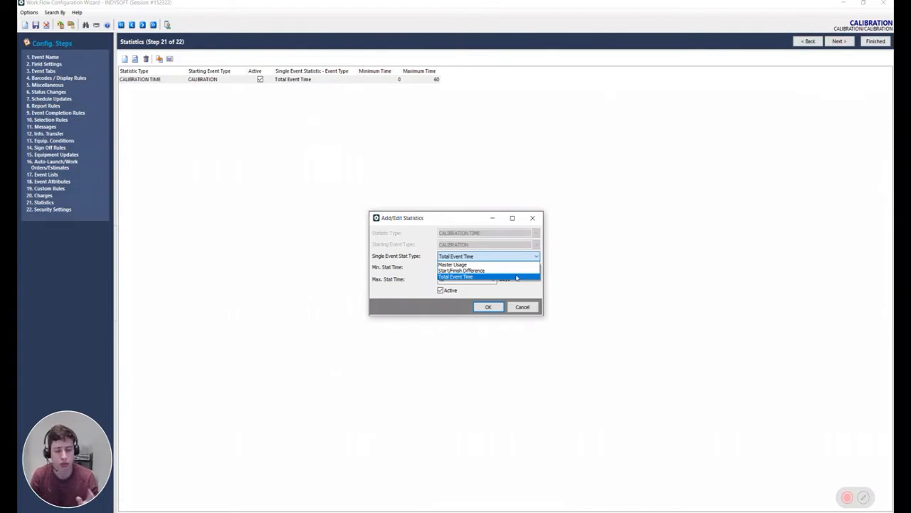
mouse_move(488, 270)
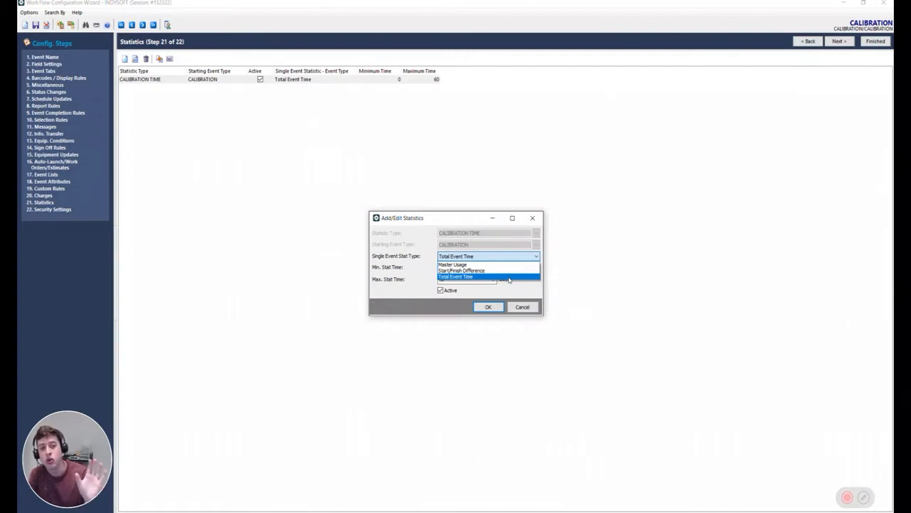
mouse_move(451, 408)
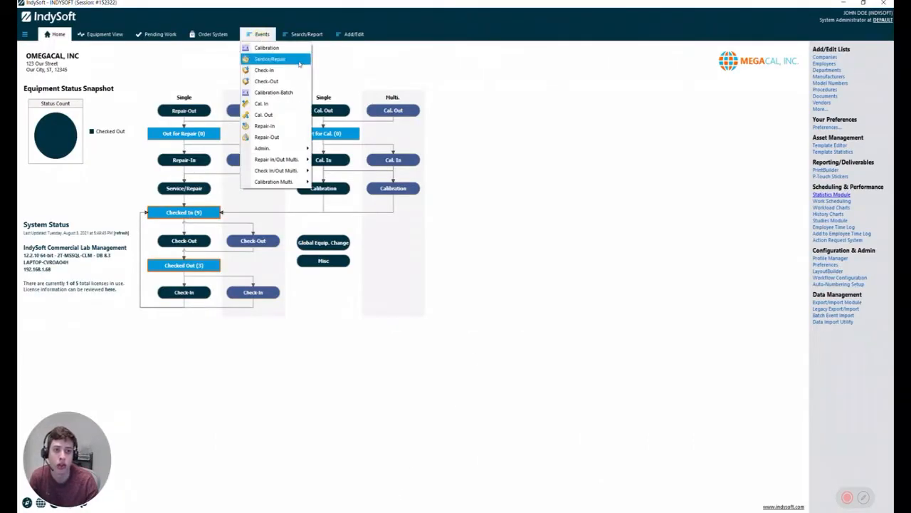
Start a new Calibration event on TURNAROUND3, then cancel it.
click(267, 47)
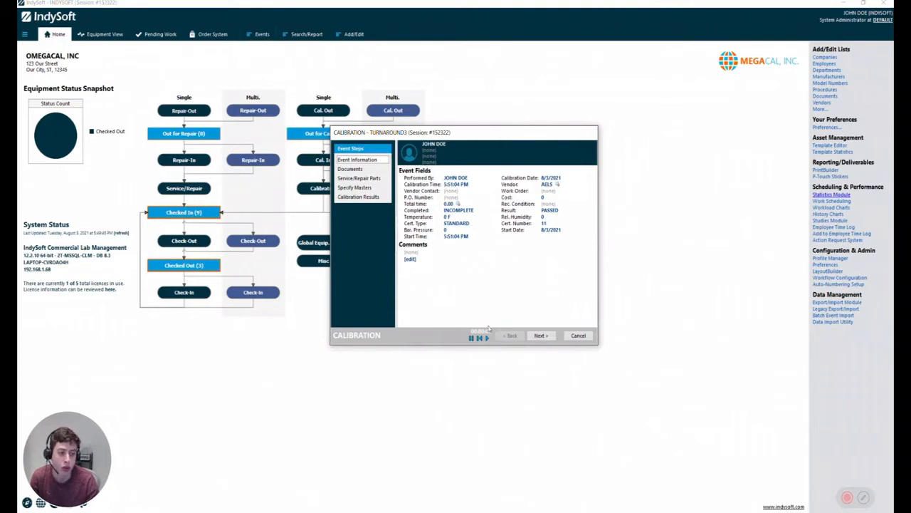
mouse_move(449, 203)
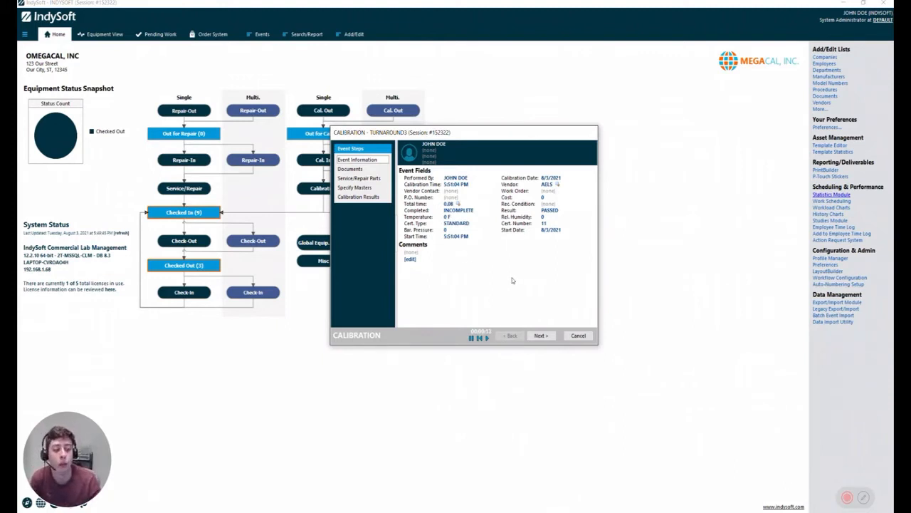
mouse_move(457, 140)
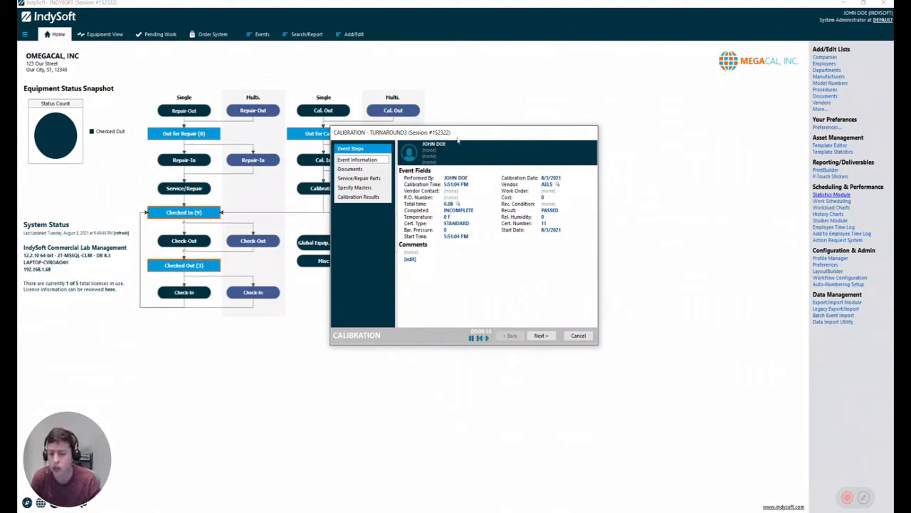
mouse_move(591, 429)
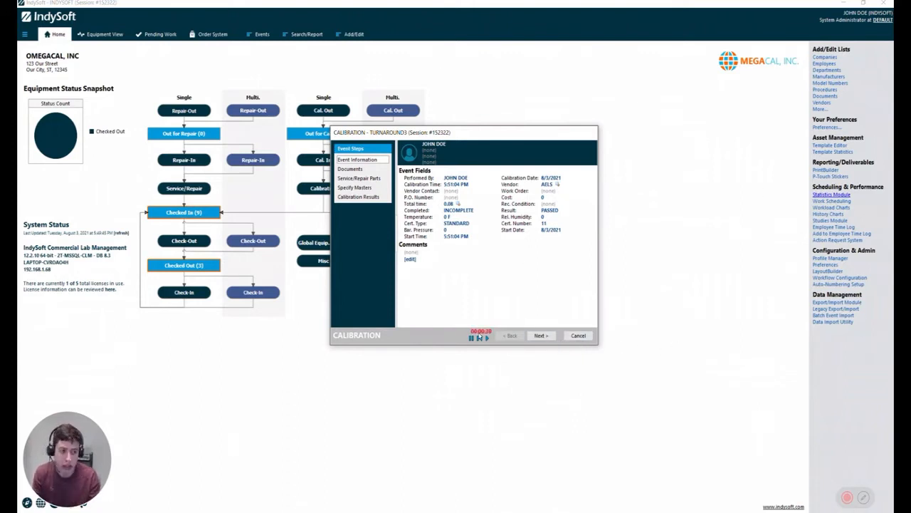
click(577, 335)
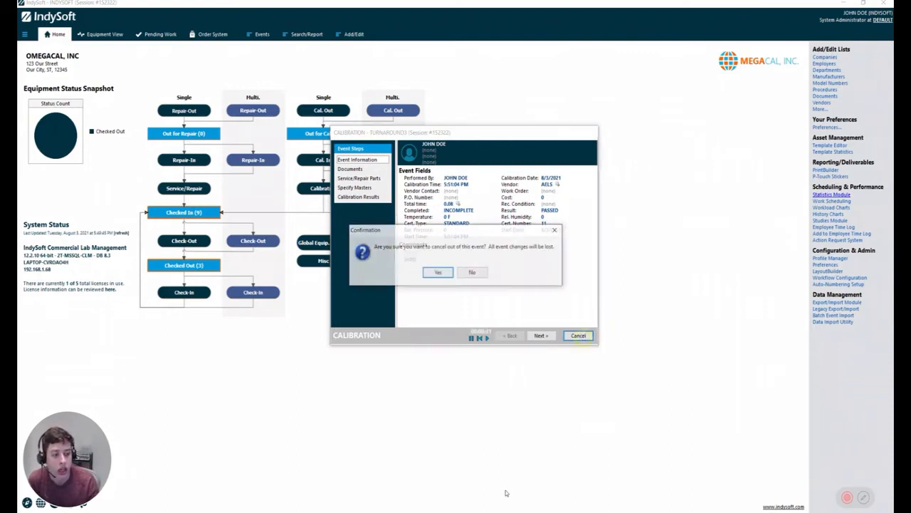
click(438, 272)
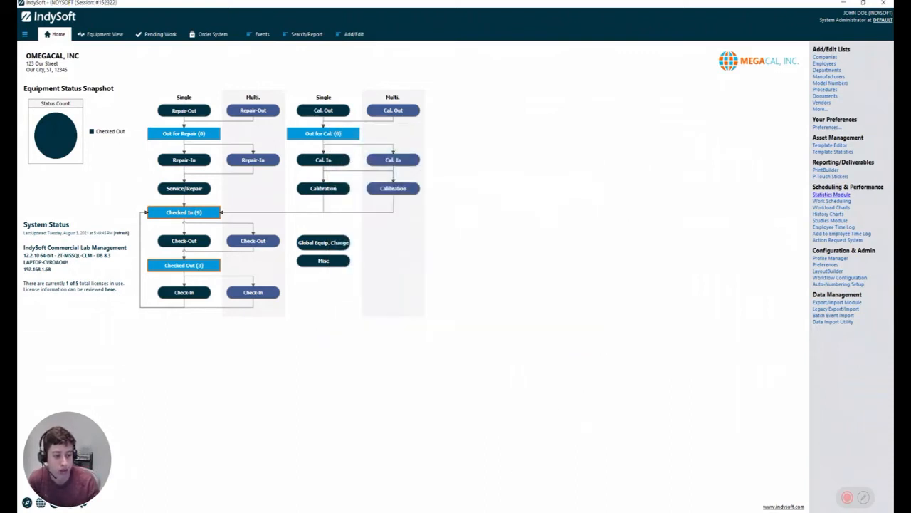
Open the STARTFINISH asset record from the recently viewed assets list.
click(831, 194)
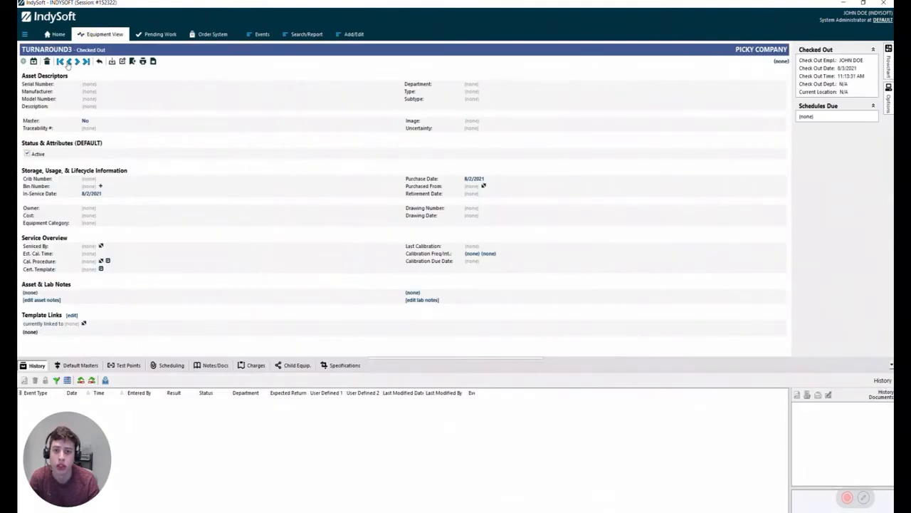
click(99, 61)
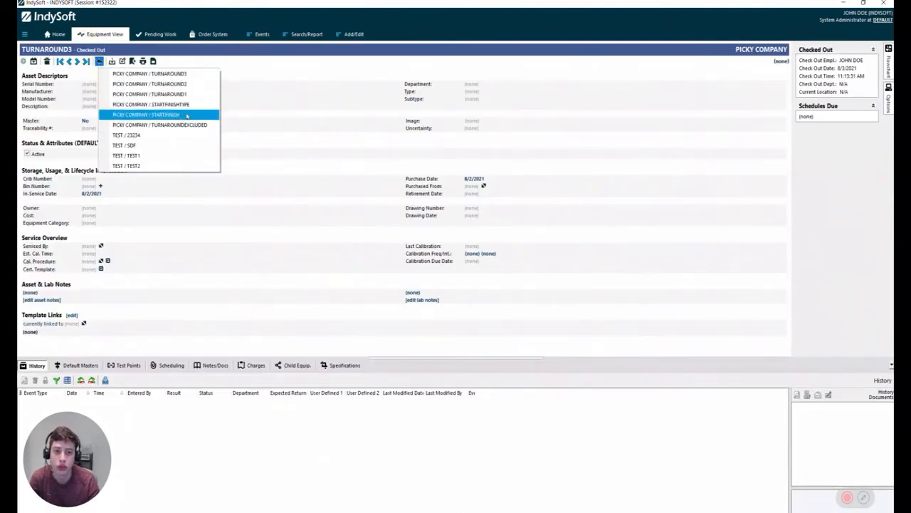
click(145, 115)
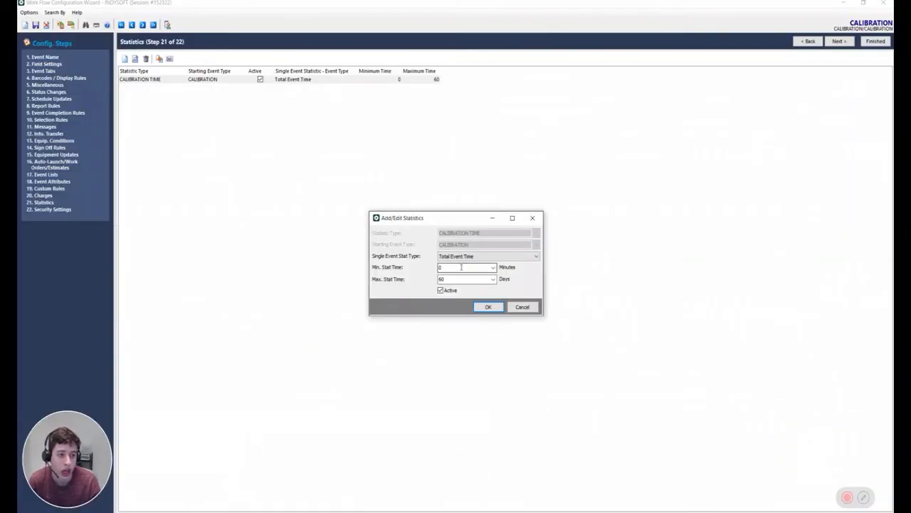
Set the Calibration Time statistic's minimum stat time to 1 minute and confirm.
click(488, 255)
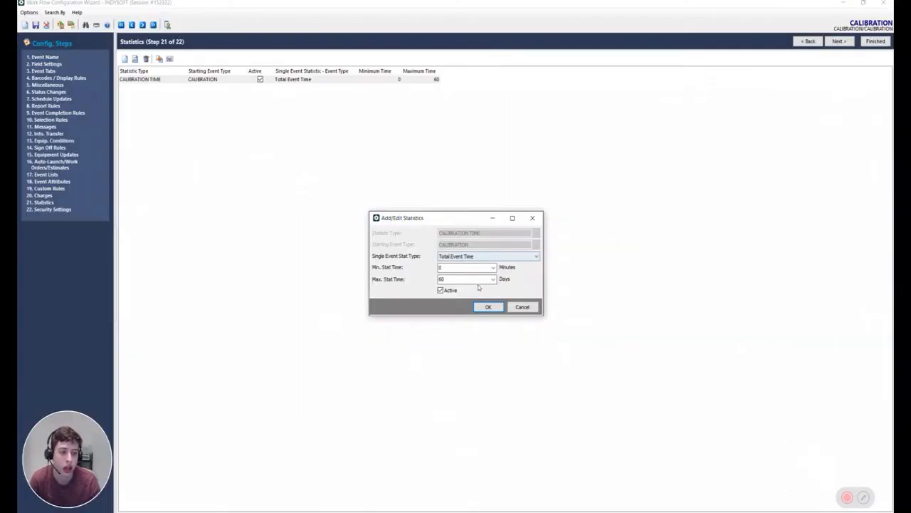
click(463, 267)
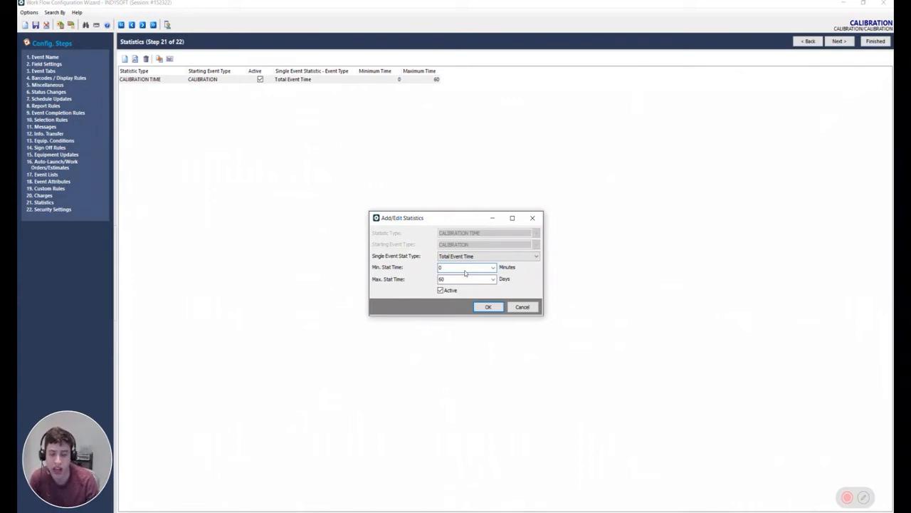
click(463, 267)
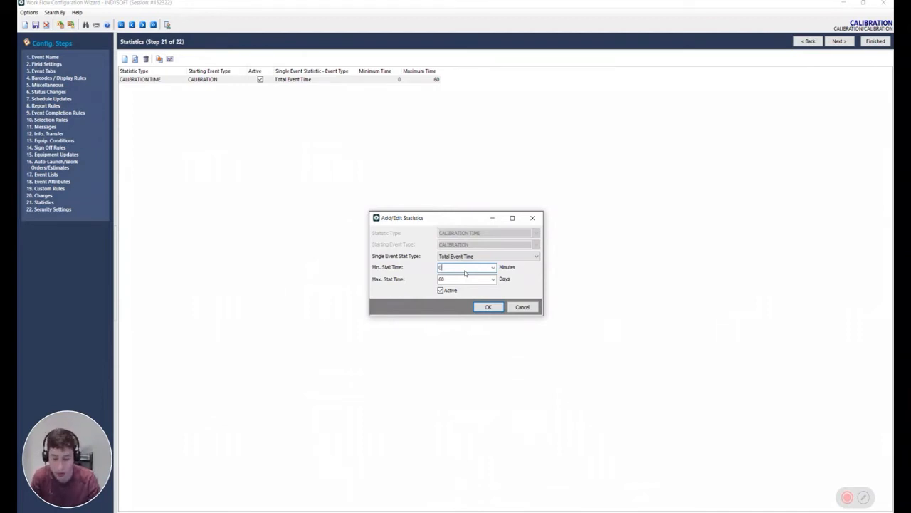
text(1)
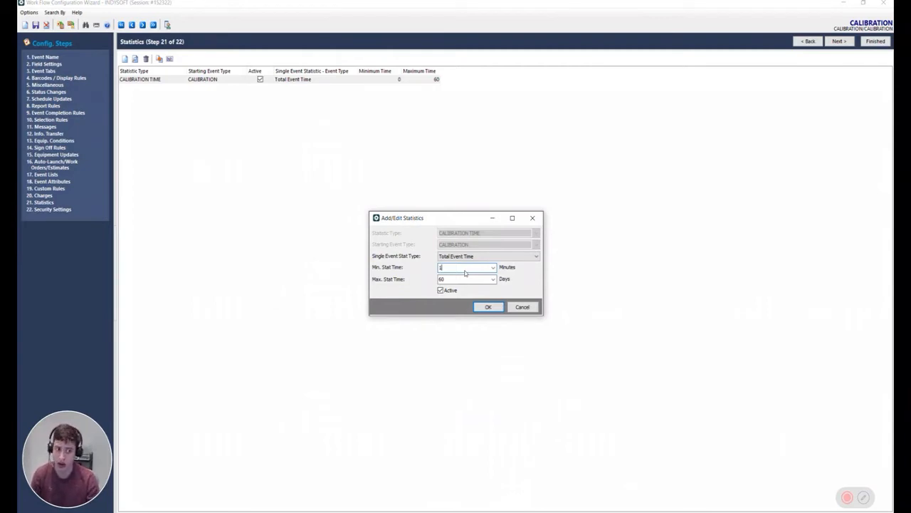
mouse_move(475, 277)
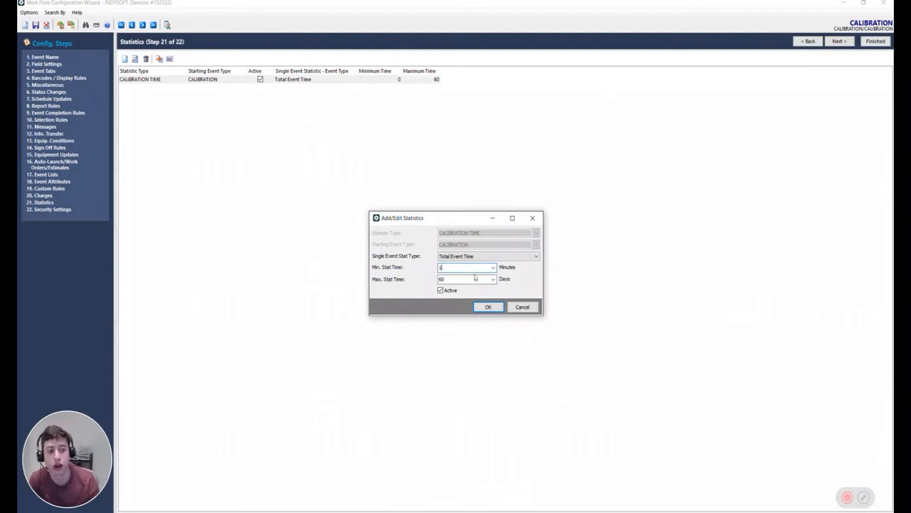
click(488, 306)
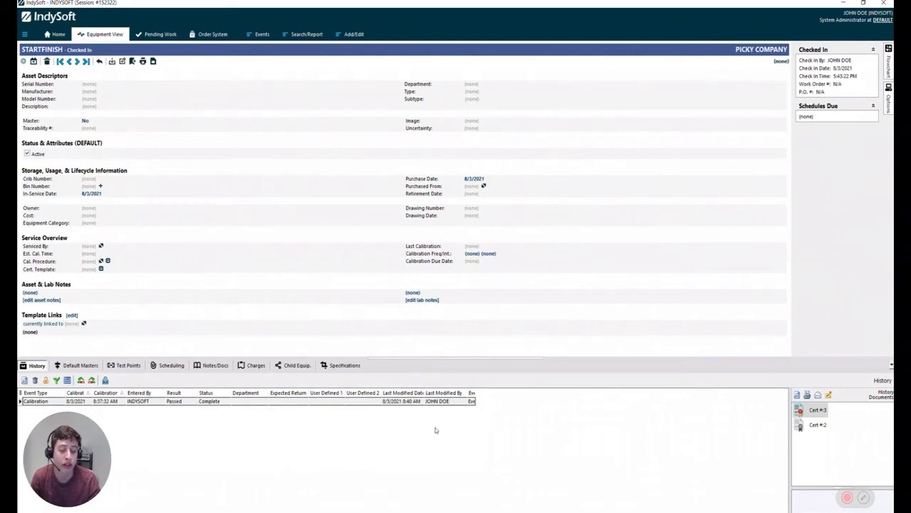
Review the STARTFINISH and STARTFINISHTYPE records via the recent-assets list.
click(107, 401)
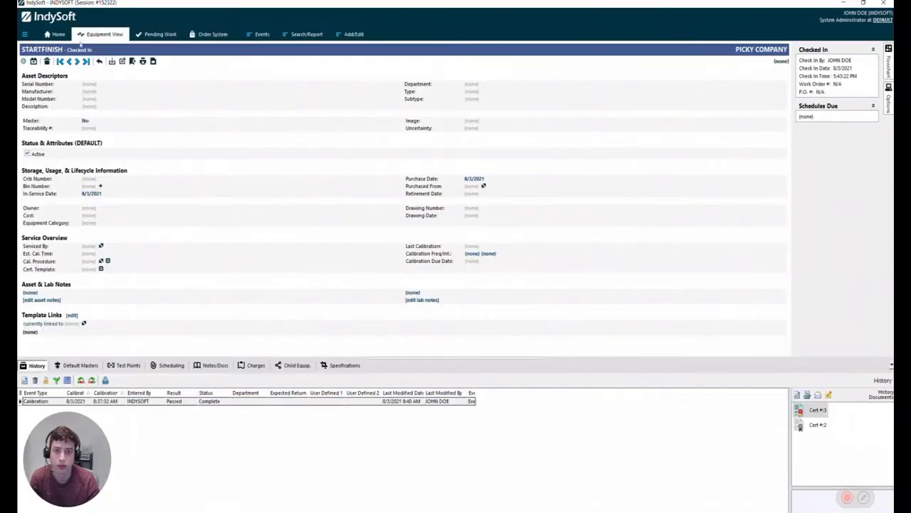
click(100, 62)
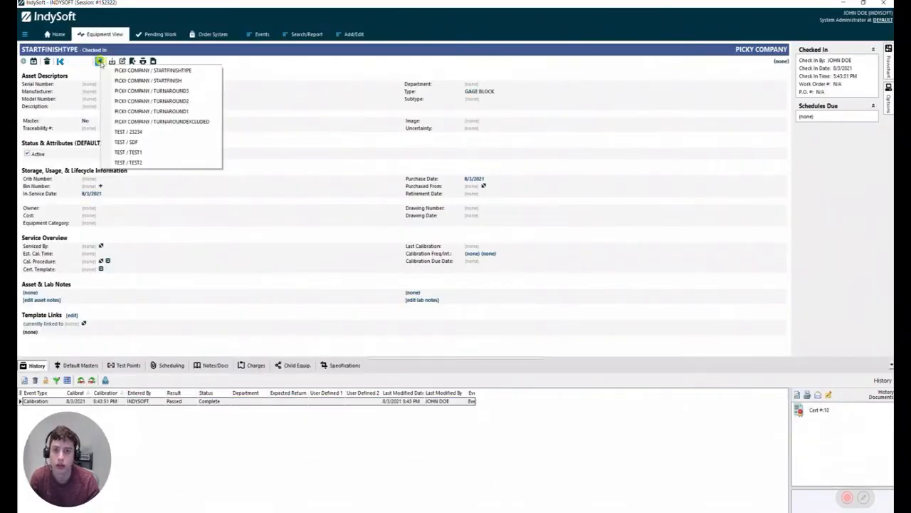
click(152, 90)
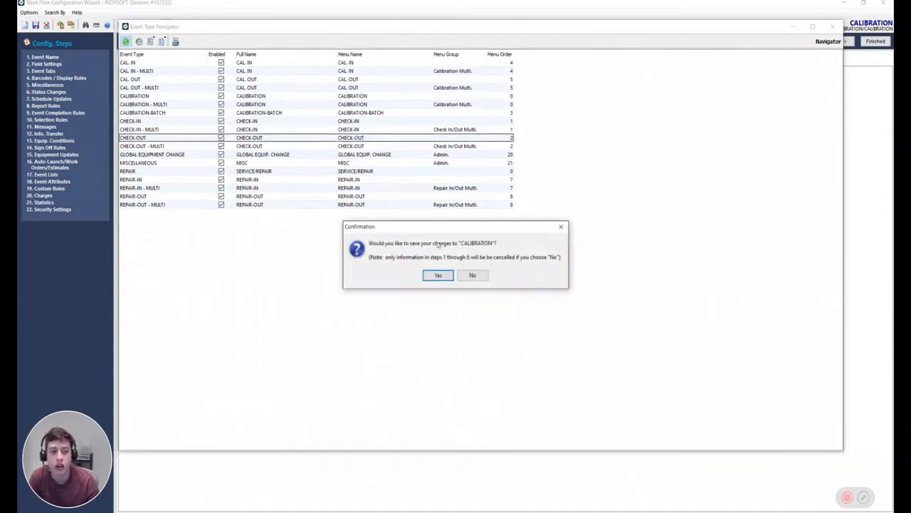
Save the CALIBRATION changes and close the Event Type Navigator to load CHECK-OUT.
click(472, 276)
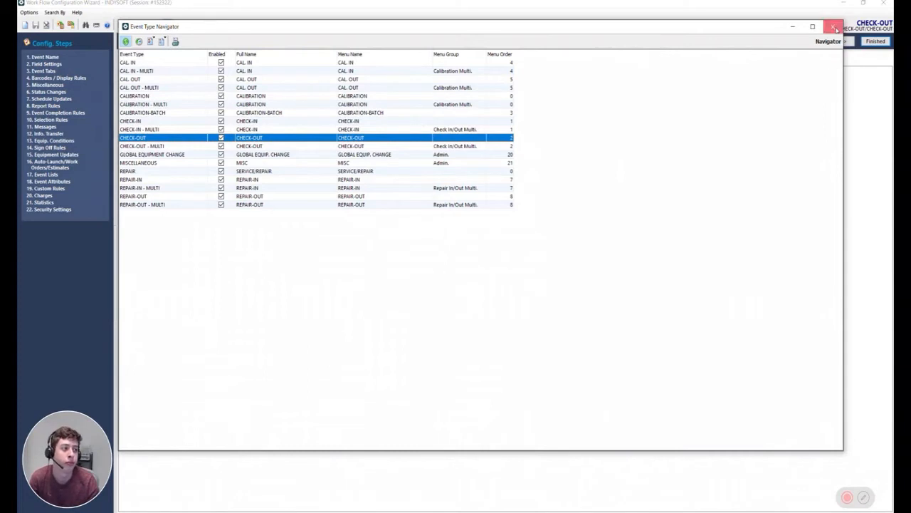
click(833, 26)
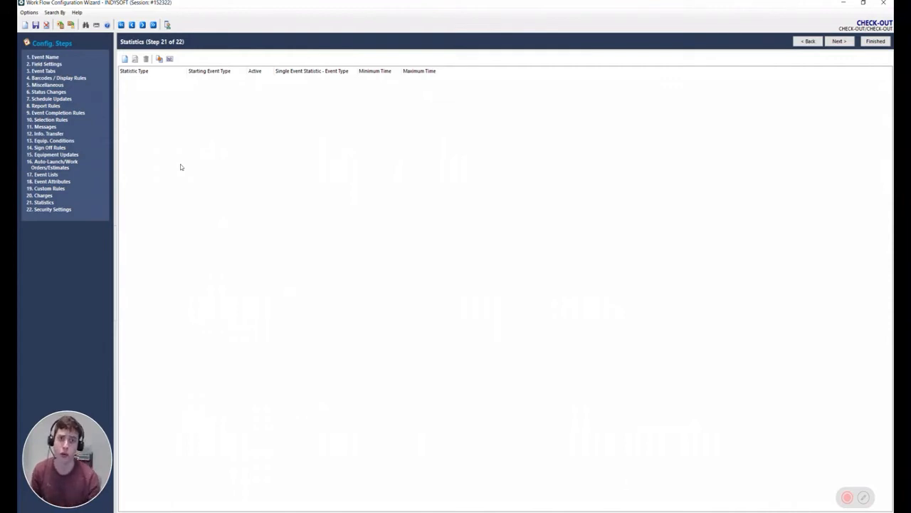
Add a CHECK-OUT Turnaround Time statistic starting at CAL. IN, minimum 0, and finish.
click(124, 58)
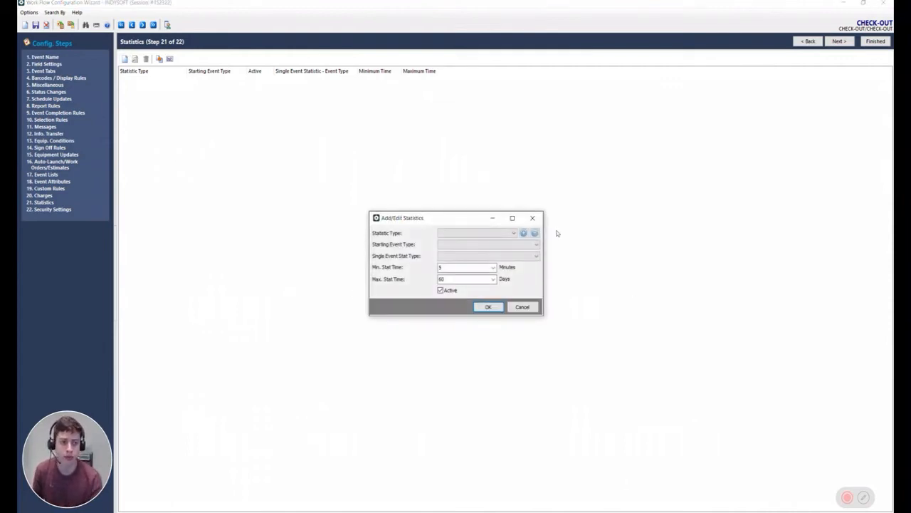
click(514, 233)
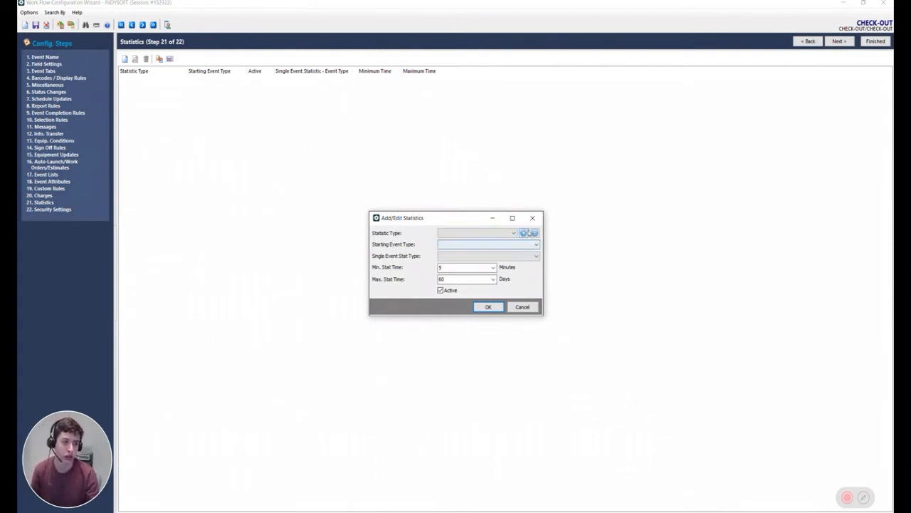
click(524, 232)
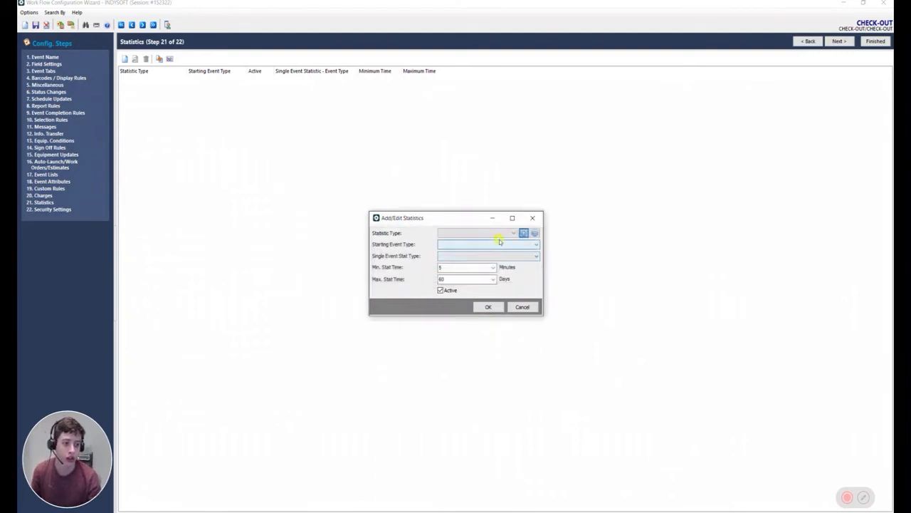
click(512, 233)
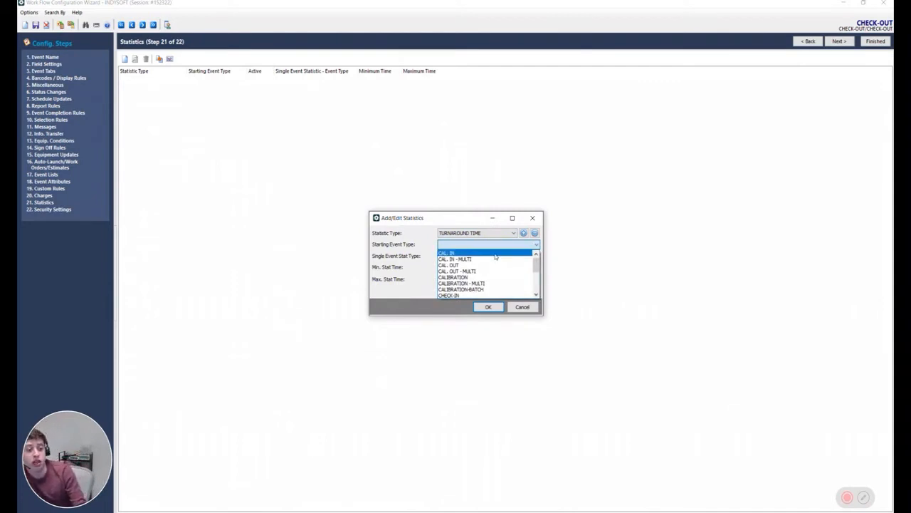
click(447, 252)
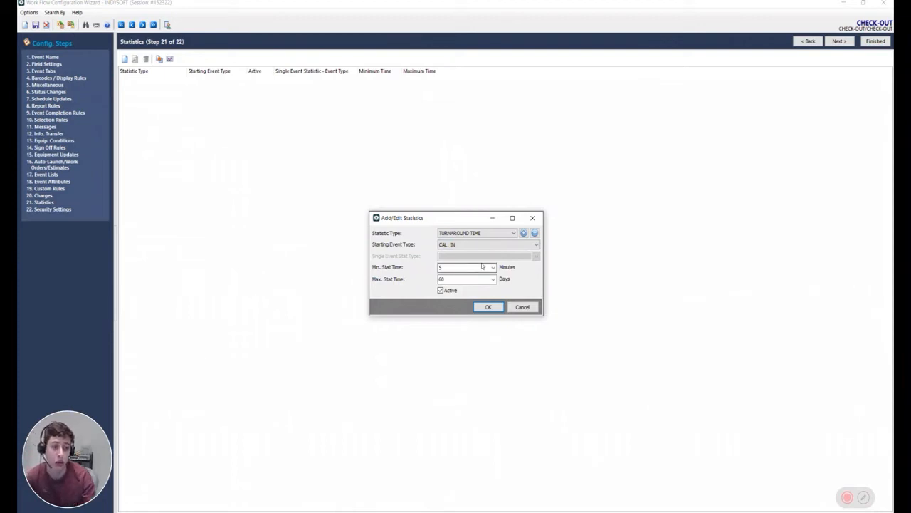
text(0)
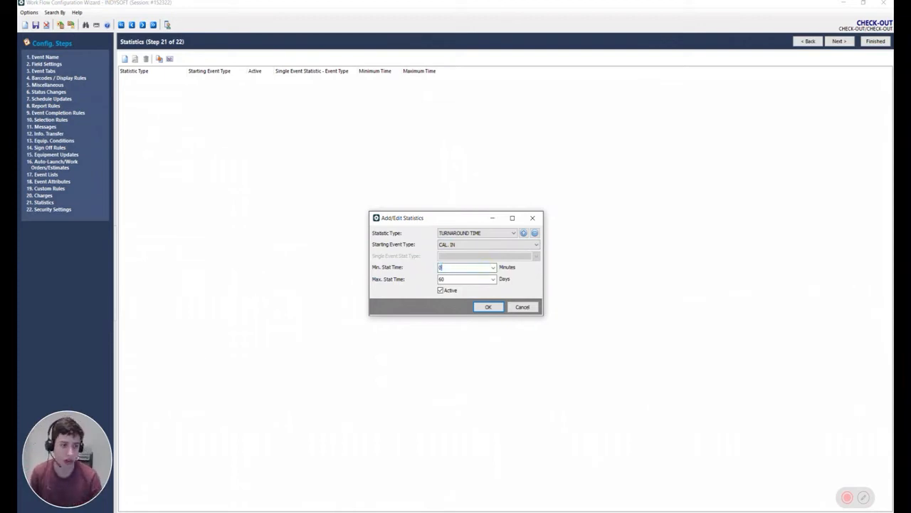
click(487, 306)
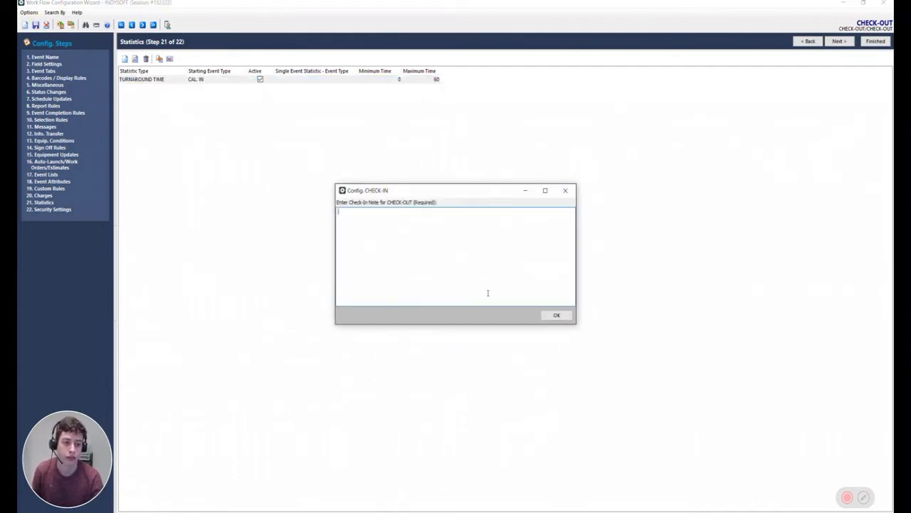
click(557, 315)
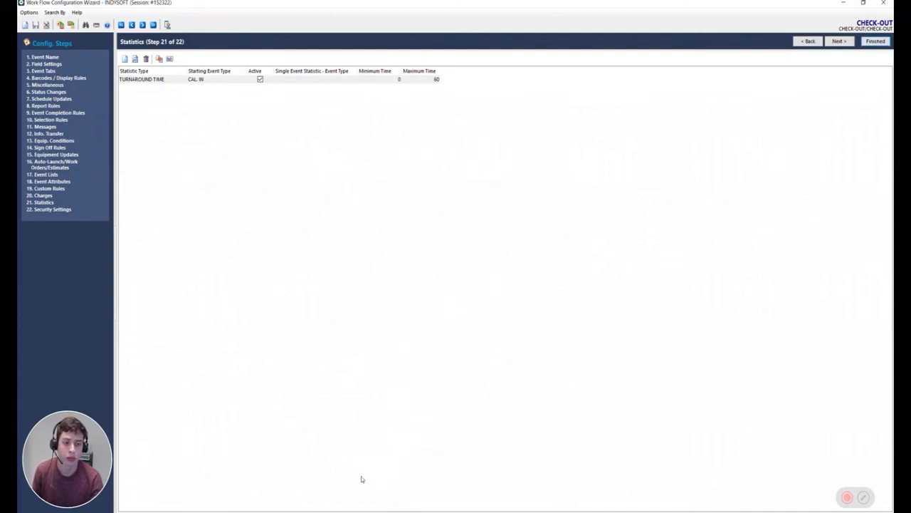
click(874, 40)
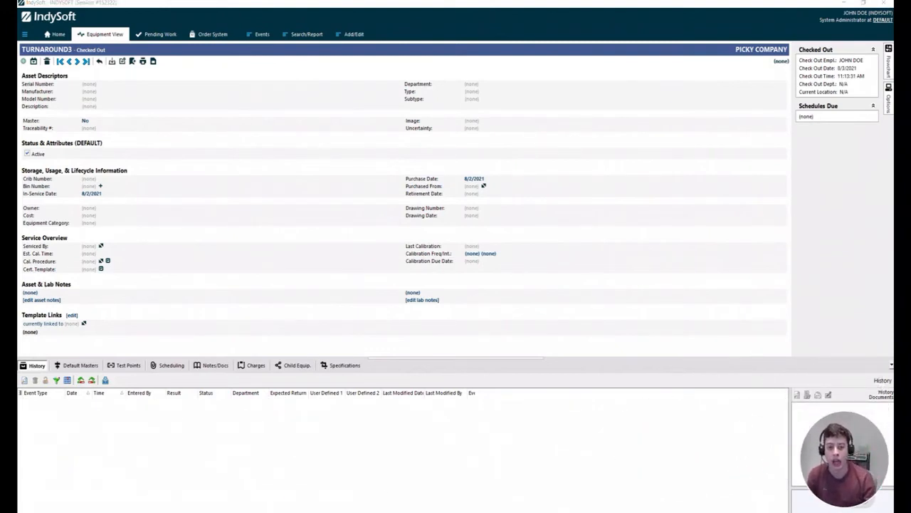
Check in TURNAROUND3 with an edited check-in date, answering the schedule prompt.
click(257, 34)
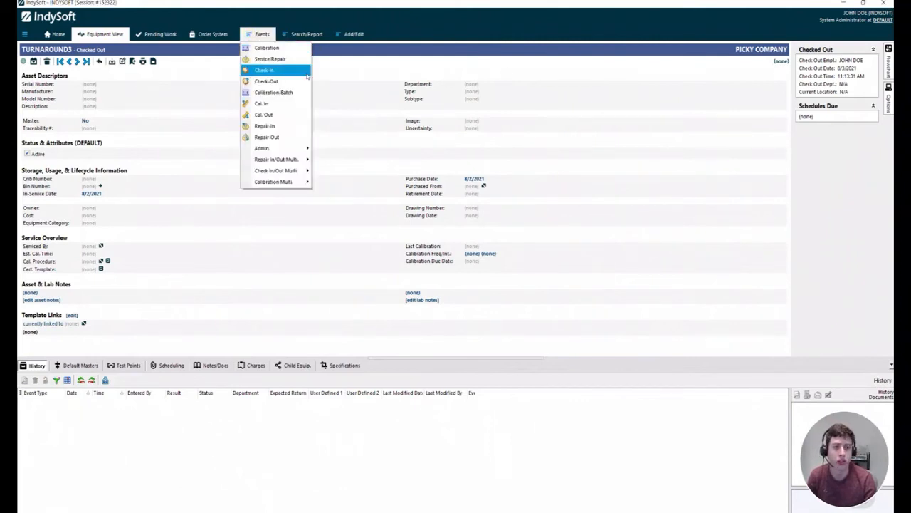
click(264, 70)
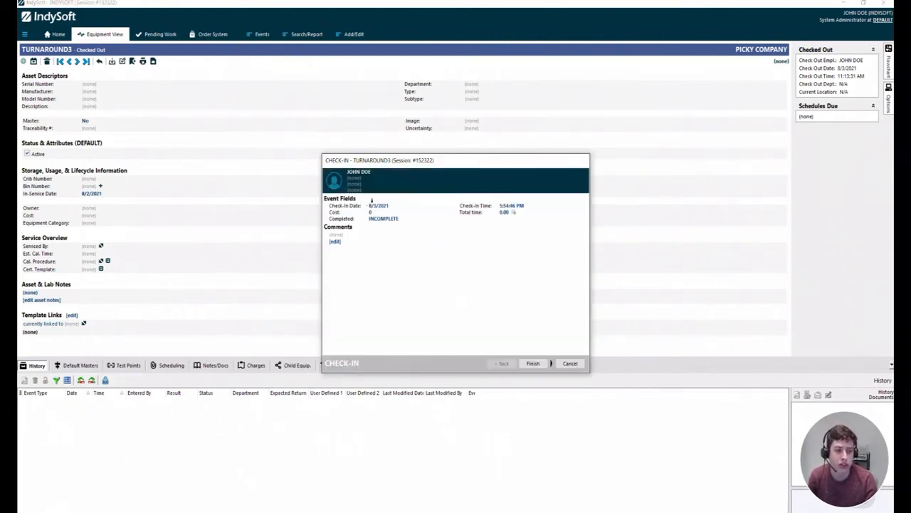
click(378, 206)
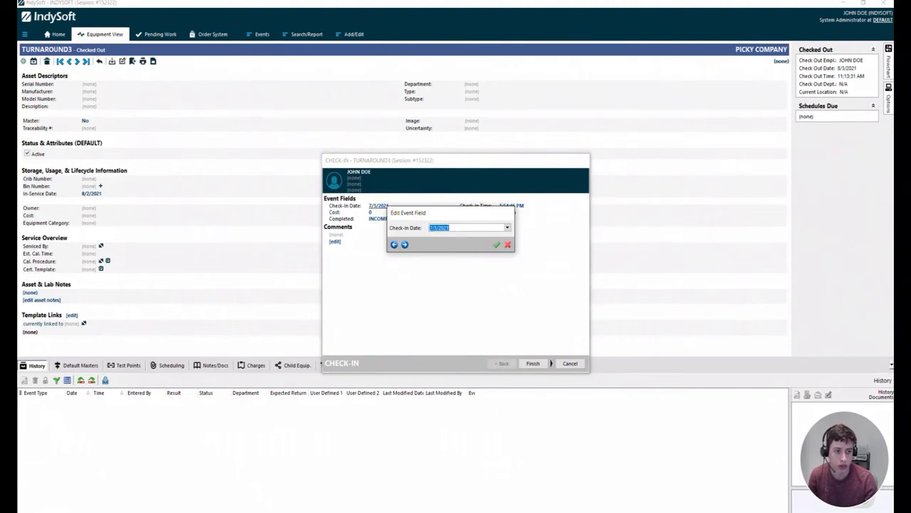
click(497, 245)
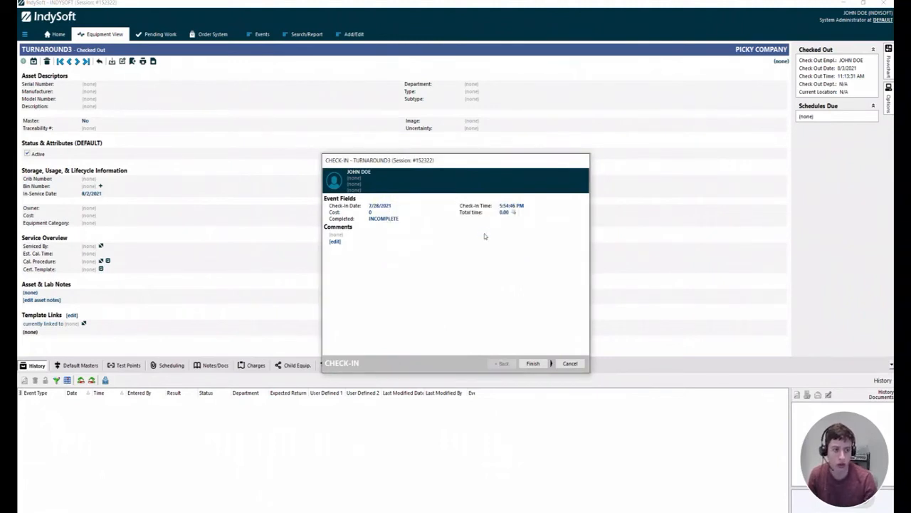
click(533, 363)
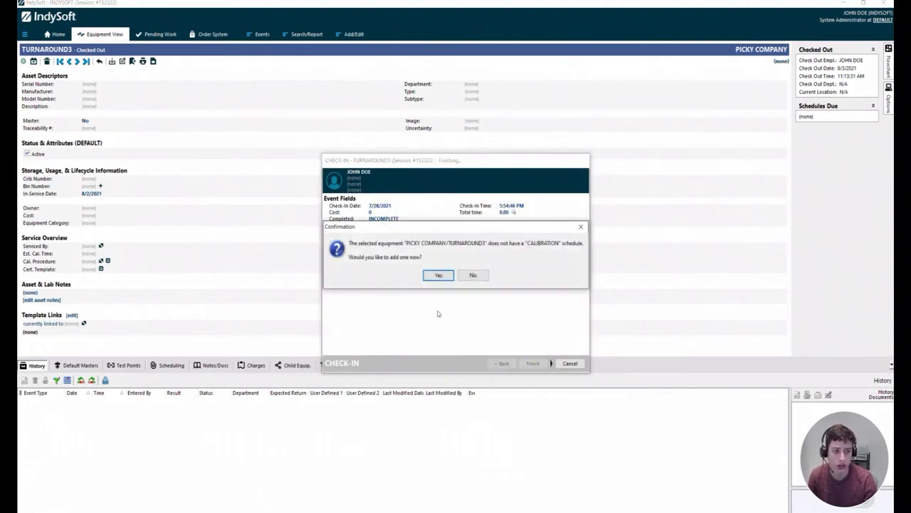
click(473, 274)
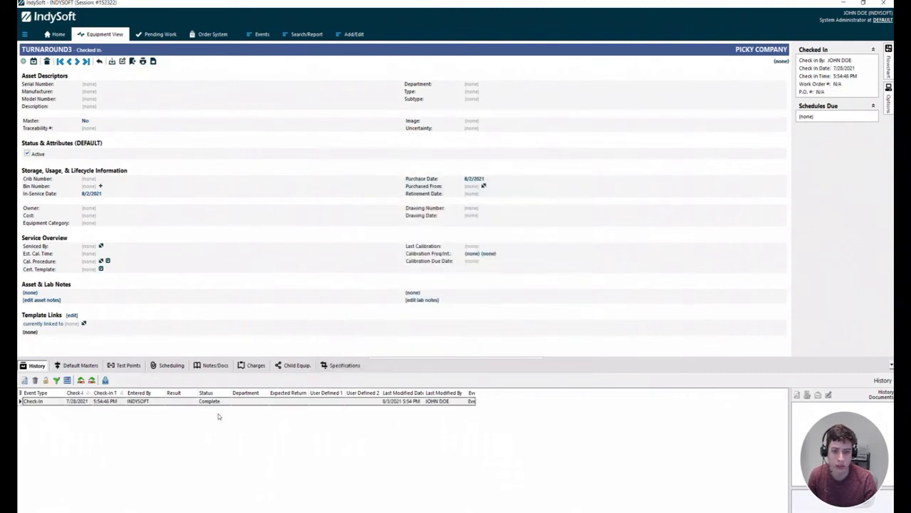
Check out TURNAROUND3 and finish the Check-Out wizard.
click(262, 34)
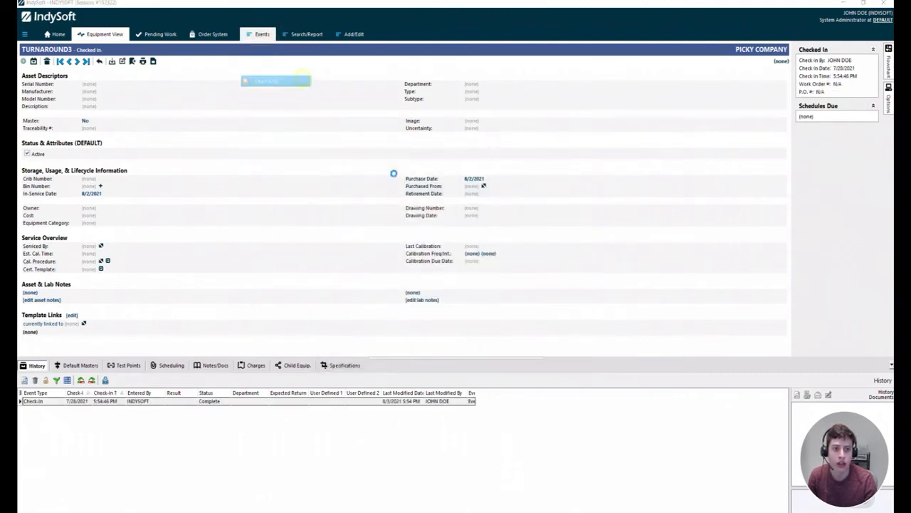
click(275, 81)
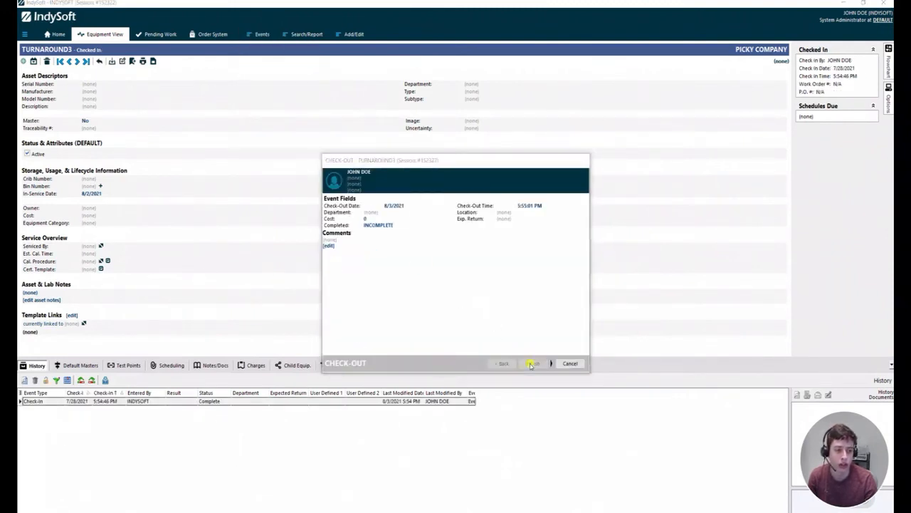
click(533, 363)
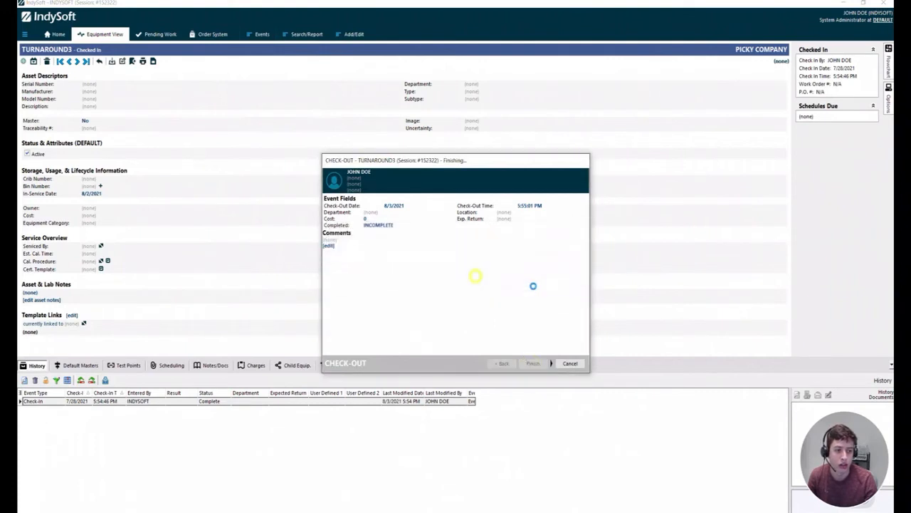
click(533, 363)
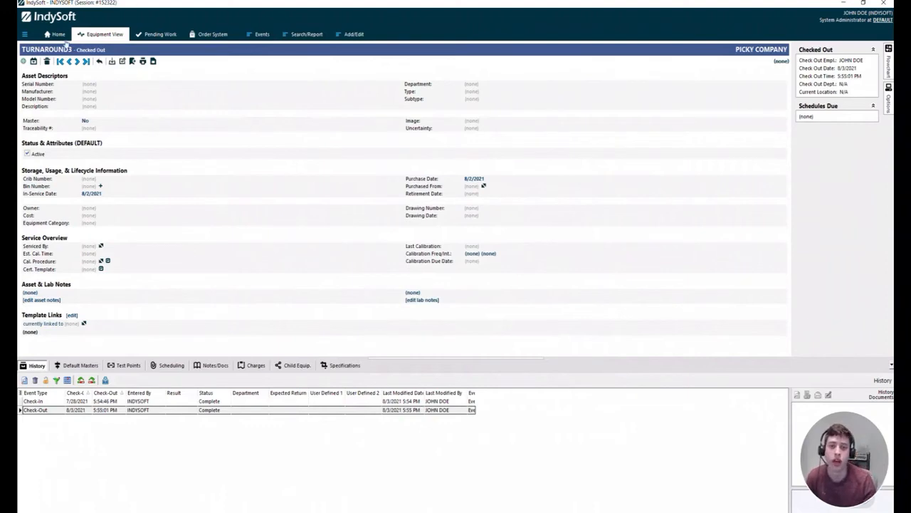
From Home, open the Statistics Module and retrieve TURNAROUND TIME statistics.
click(58, 34)
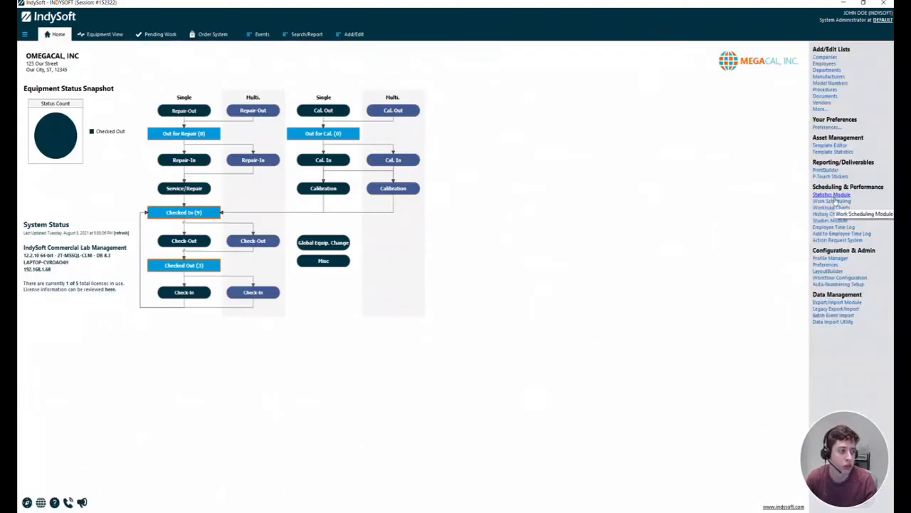
mouse_move(748, 319)
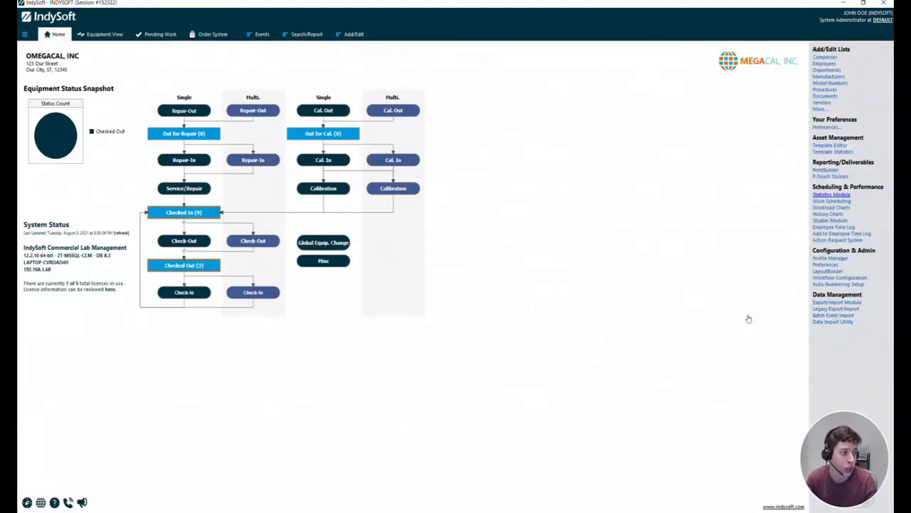
click(831, 194)
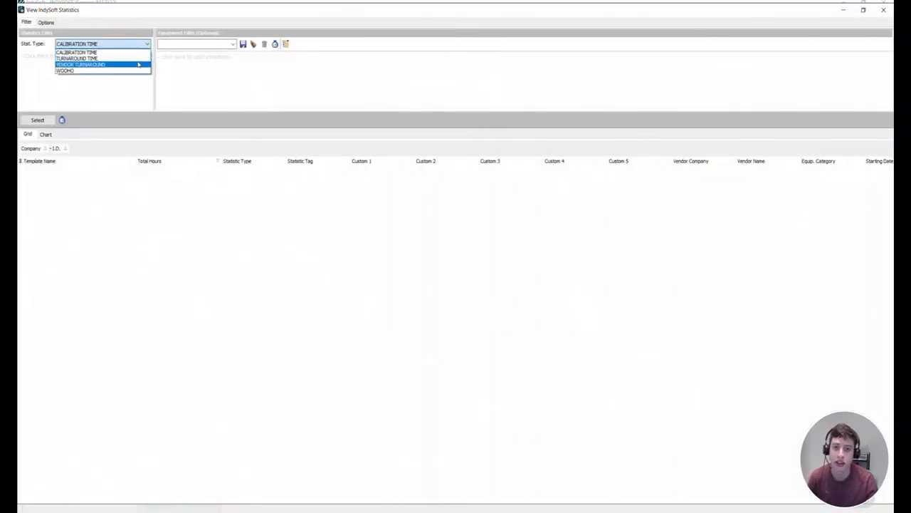
click(76, 58)
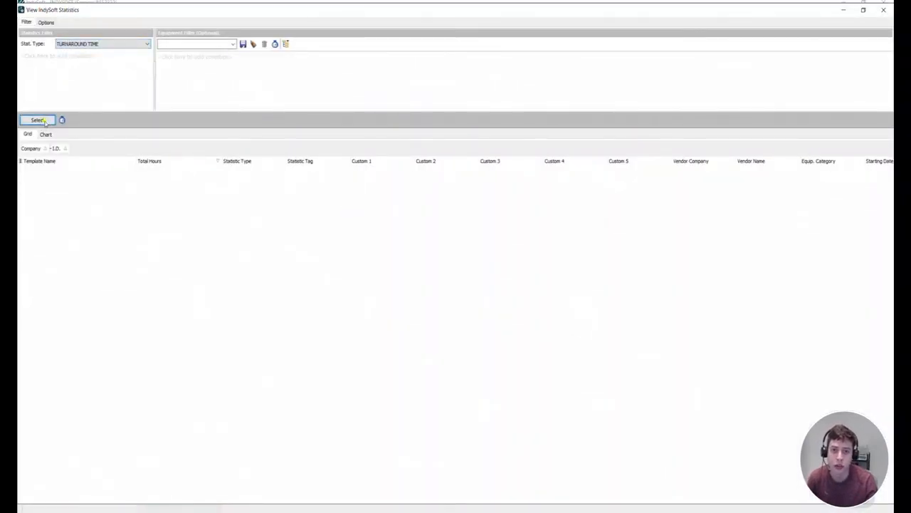
click(37, 120)
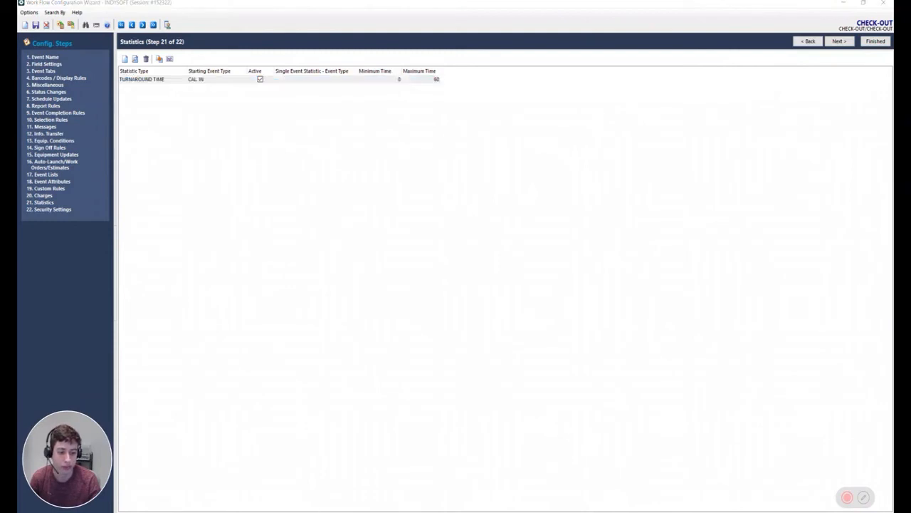
Change the Turnaround Time statistic's starting event to CHECK-IN and dismiss the note prompt.
double_click(141, 79)
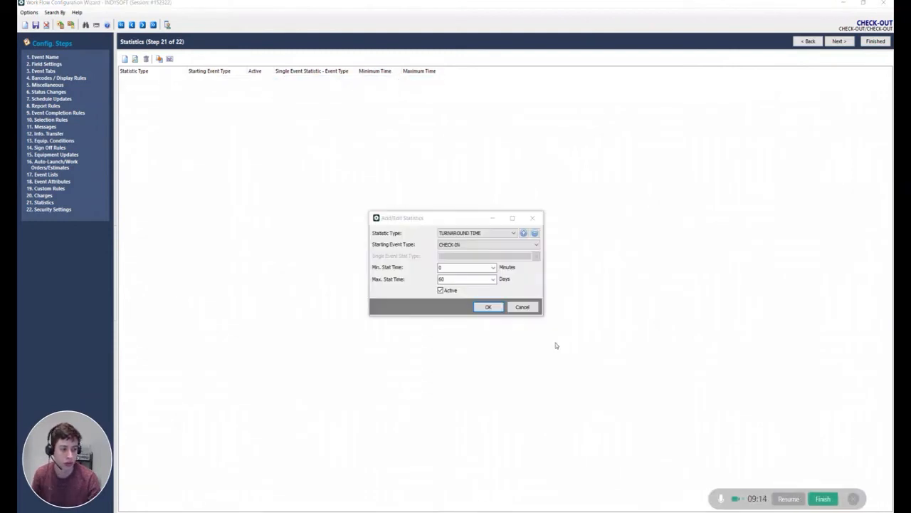
click(467, 267)
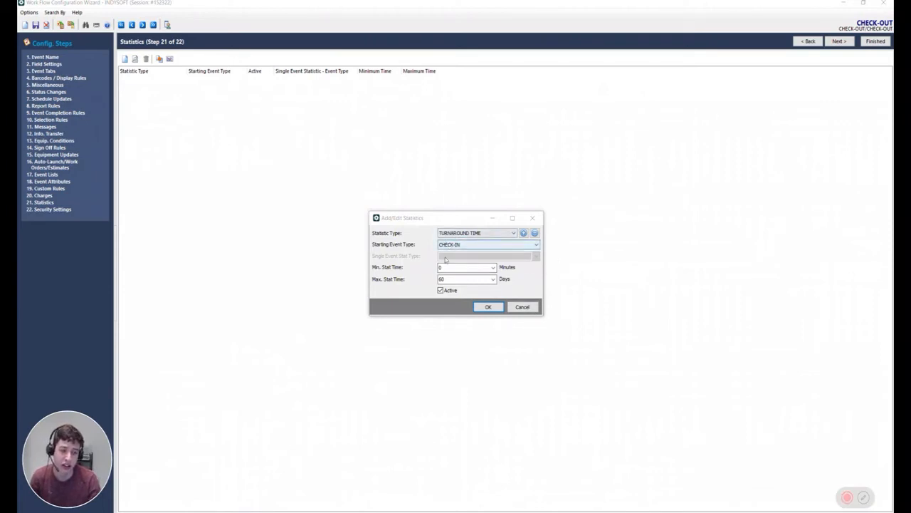
click(487, 306)
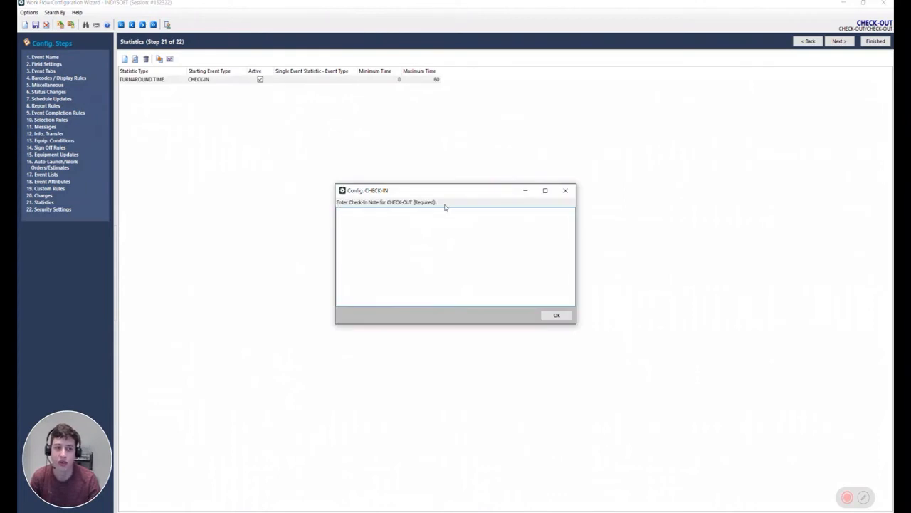
click(557, 314)
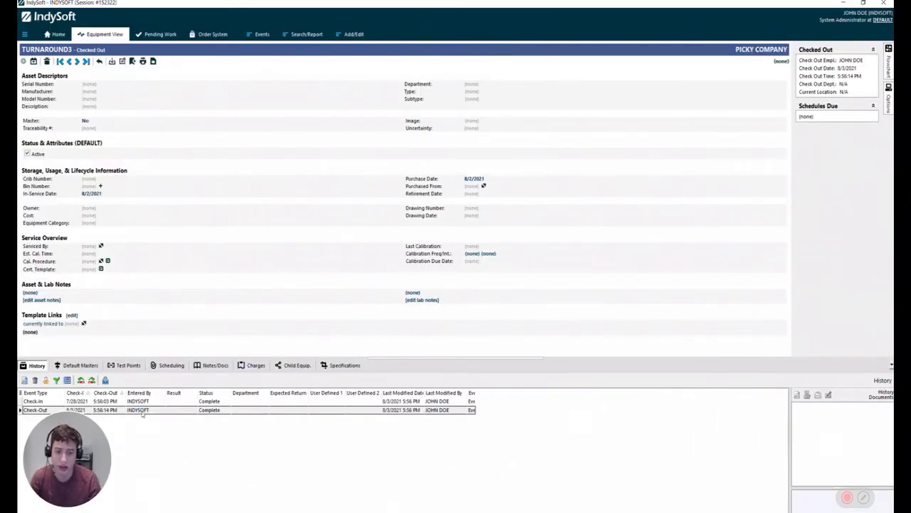
Add a new Check-In event with a backdated check-in date to the selected history entry.
click(34, 401)
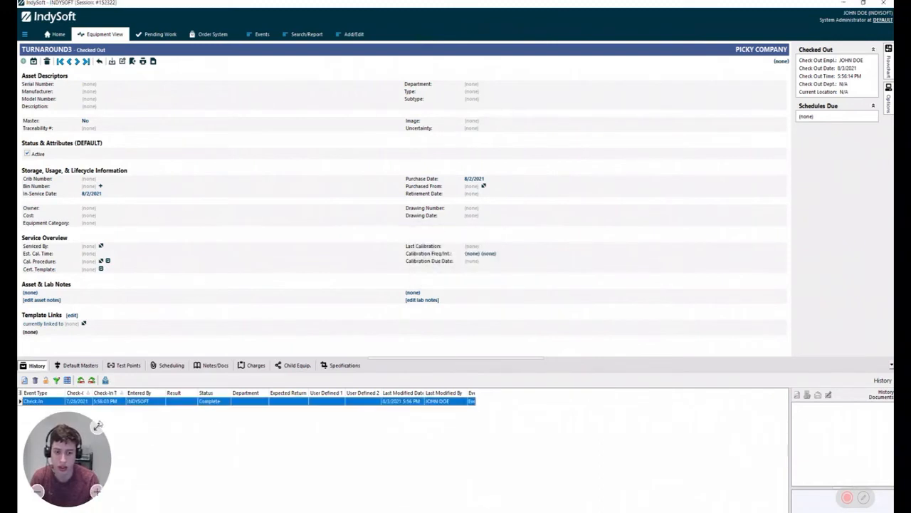
click(262, 34)
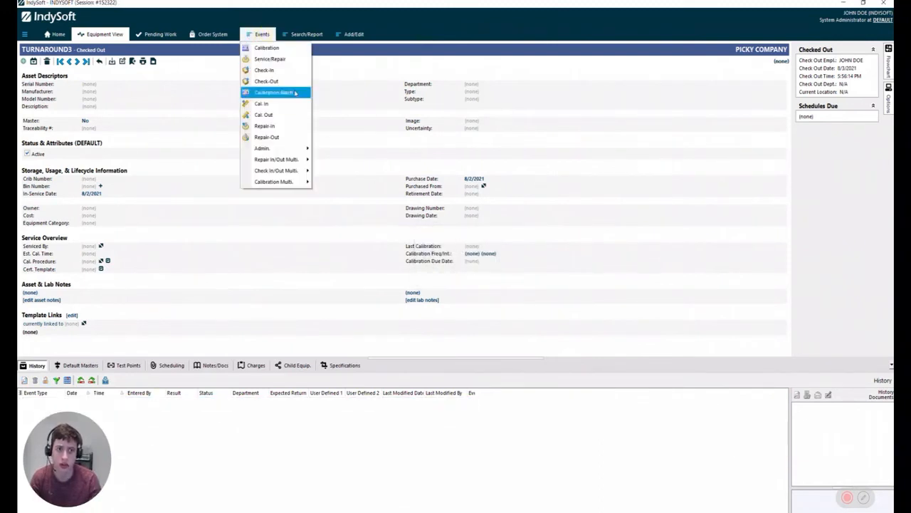
click(264, 70)
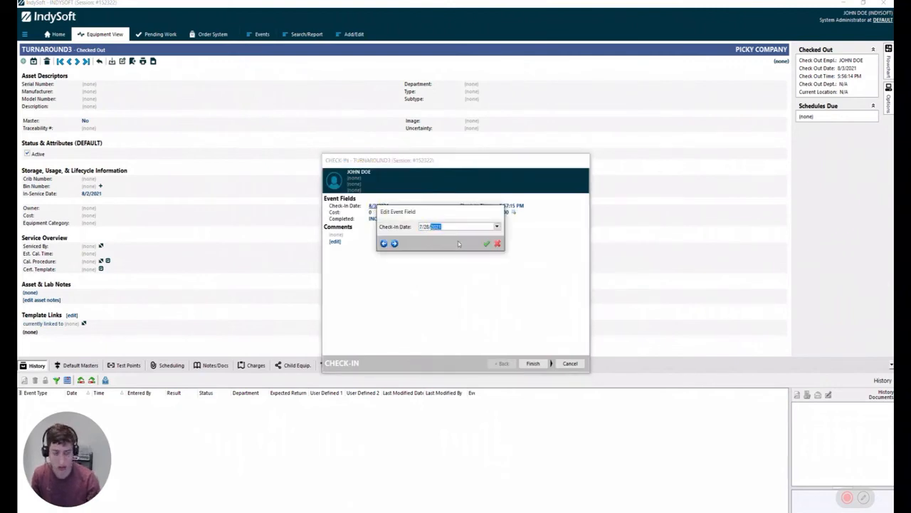
click(487, 243)
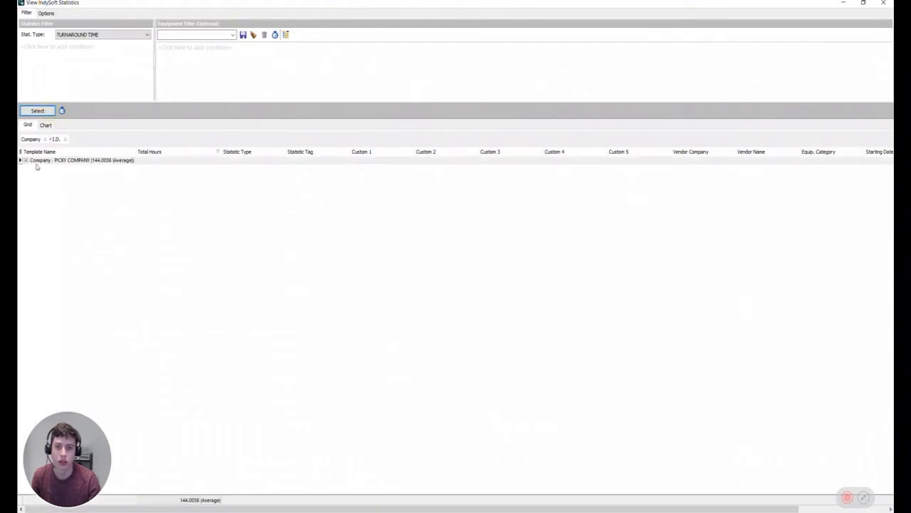
Expand the PICKY COMPANY group and report statistic times in days.
click(21, 160)
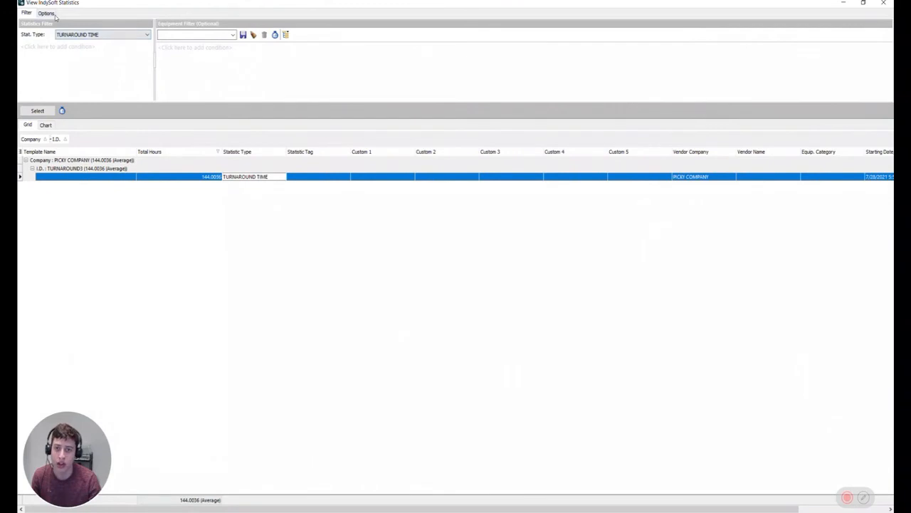
click(46, 12)
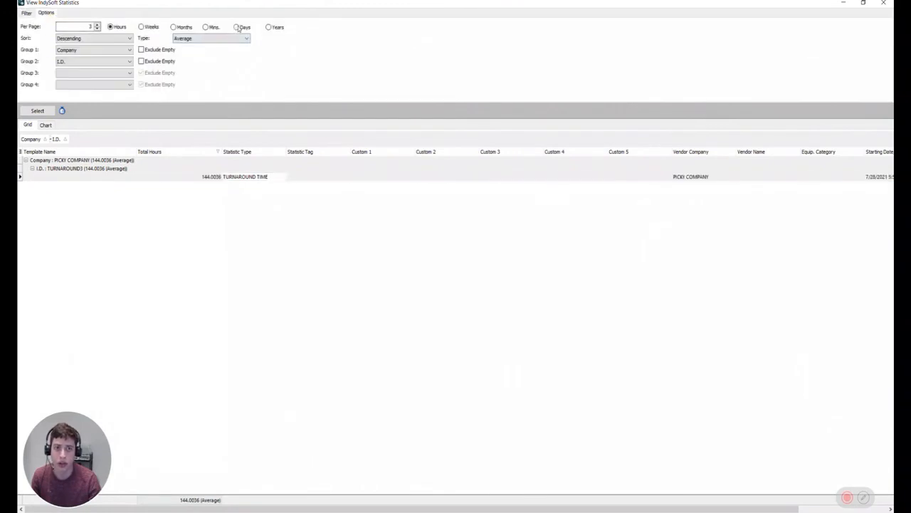
click(236, 27)
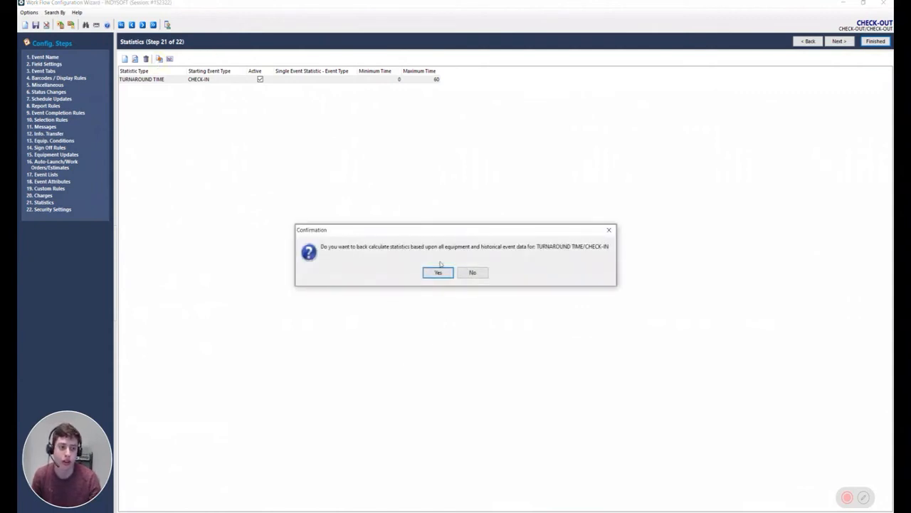
mouse_move(356, 253)
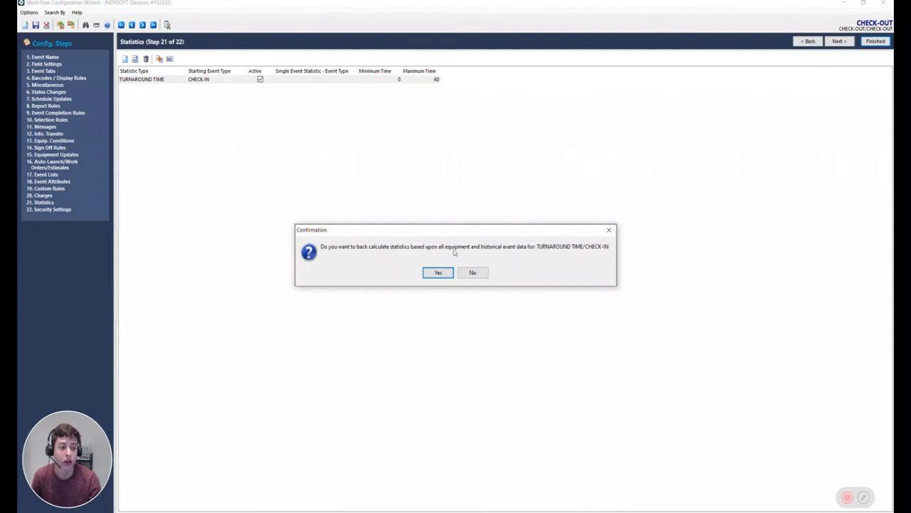
mouse_move(530, 254)
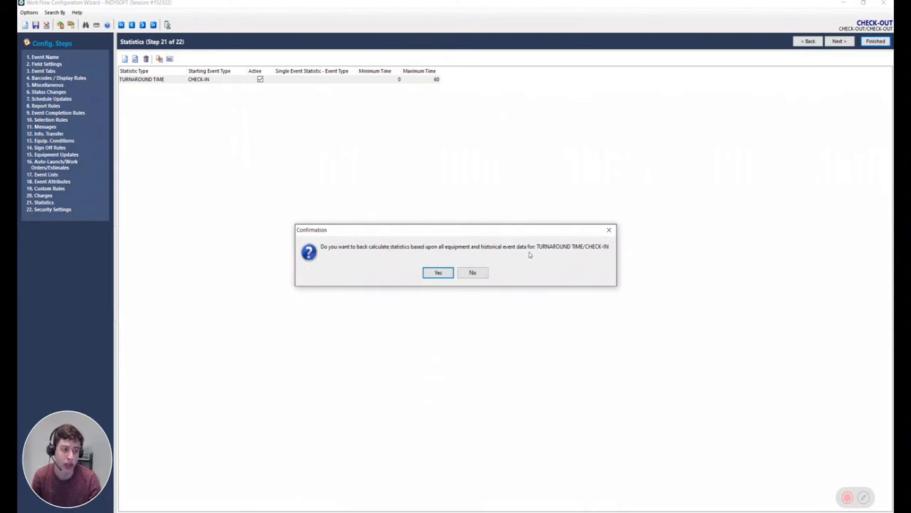
mouse_move(461, 261)
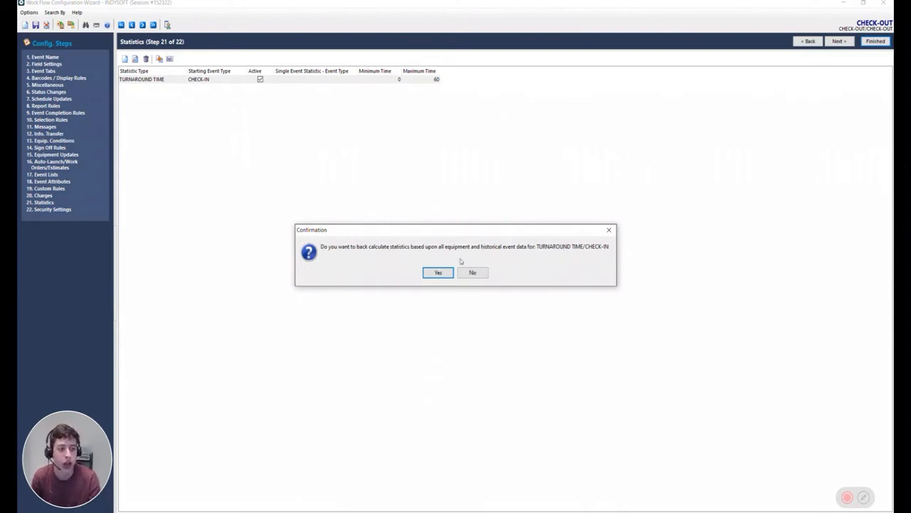
Approve back-calculating Turnaround Time from historical event data and acknowledge completion.
click(438, 272)
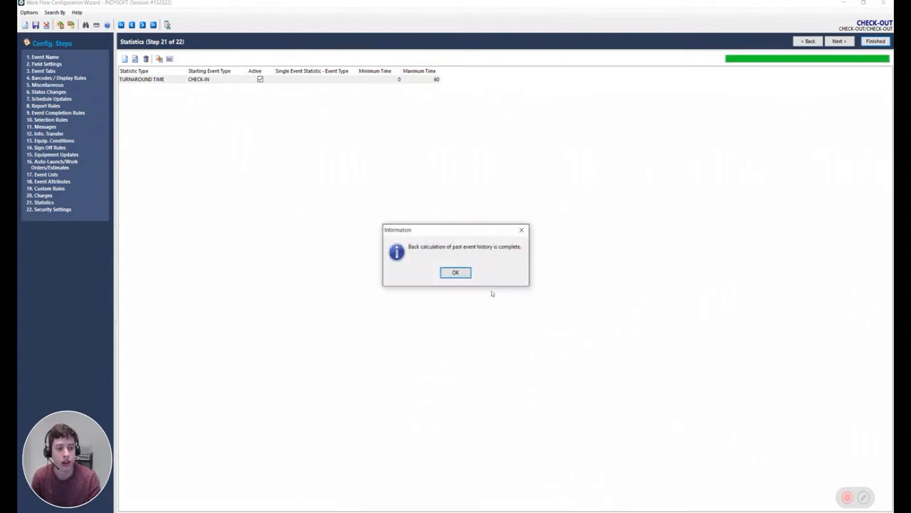
click(455, 271)
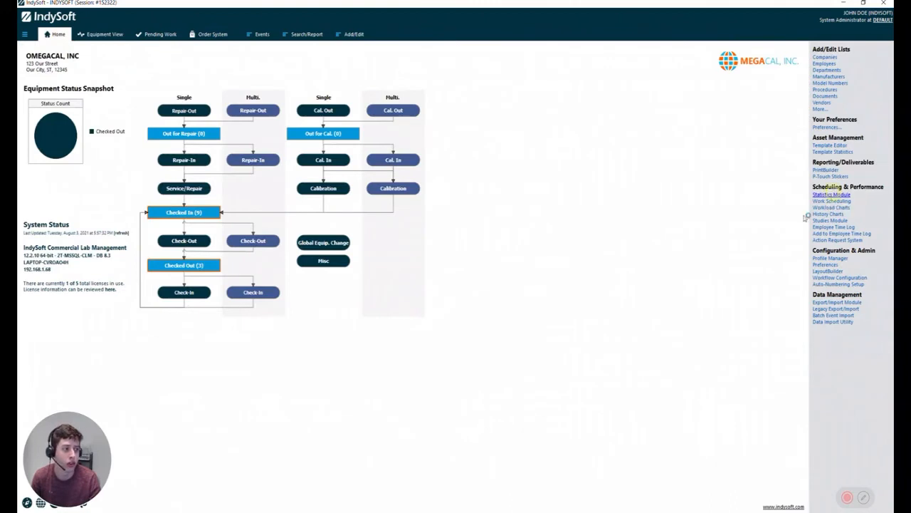
mouse_move(310, 223)
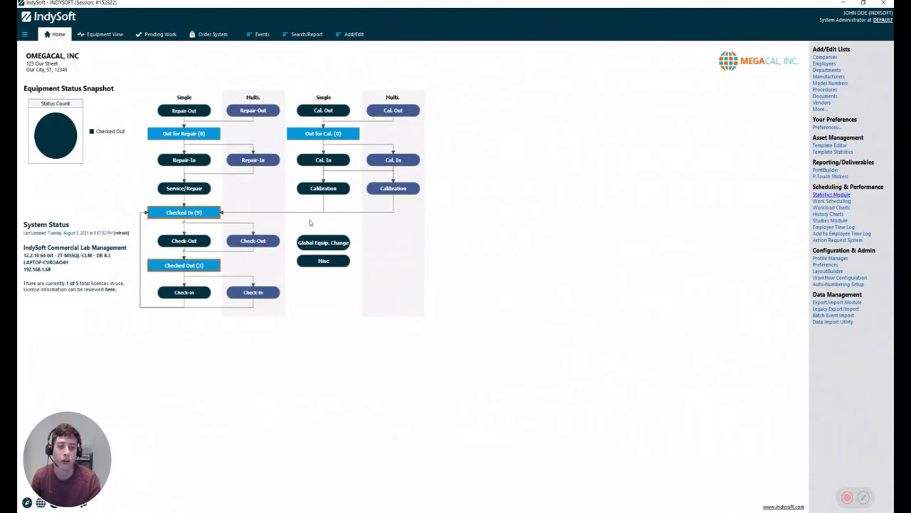
Chart the recalculated turnaround statistics and drill PICKY COMPANY down by asset I.D.
click(831, 195)
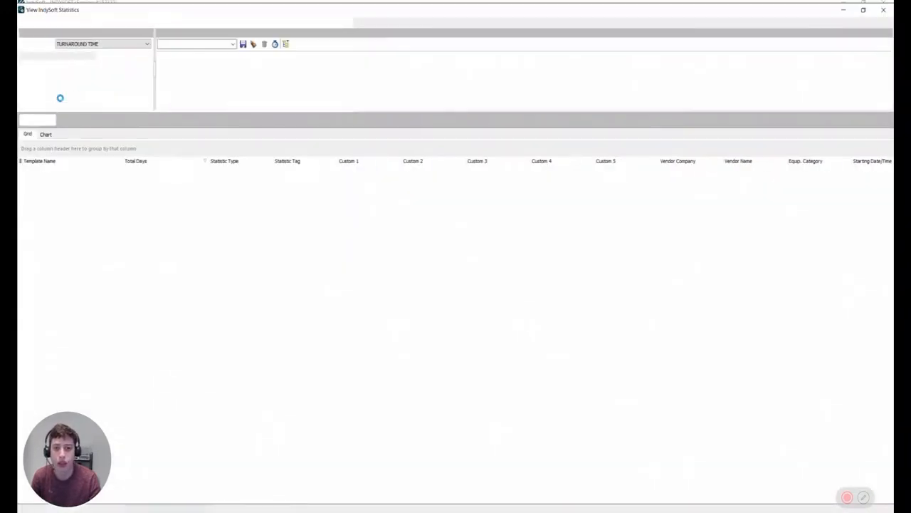
click(37, 120)
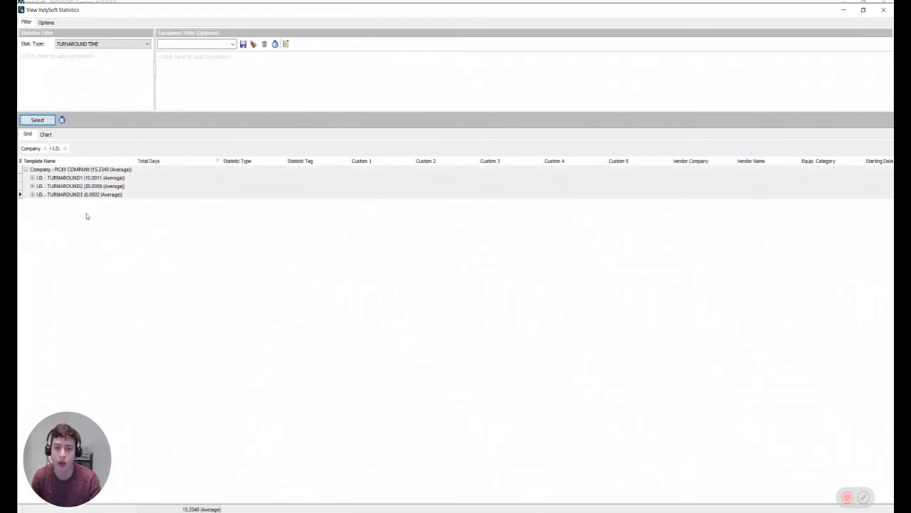
click(78, 186)
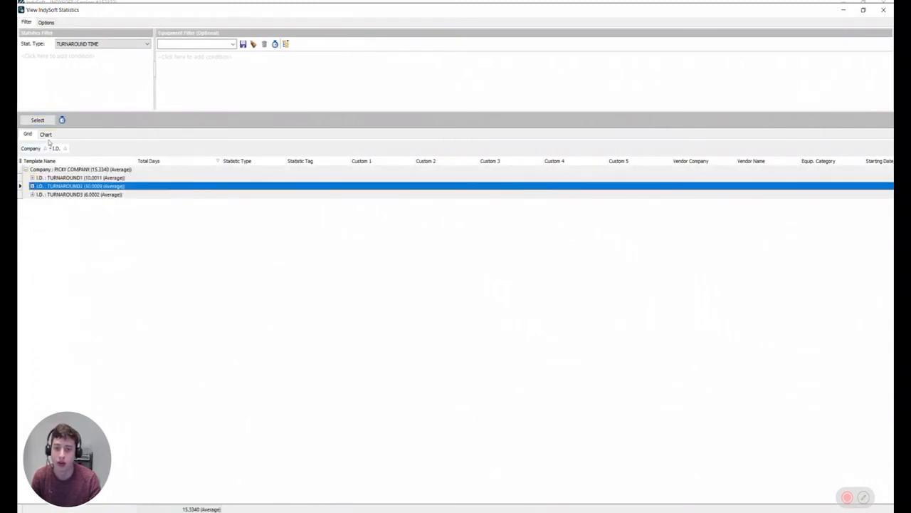
click(46, 134)
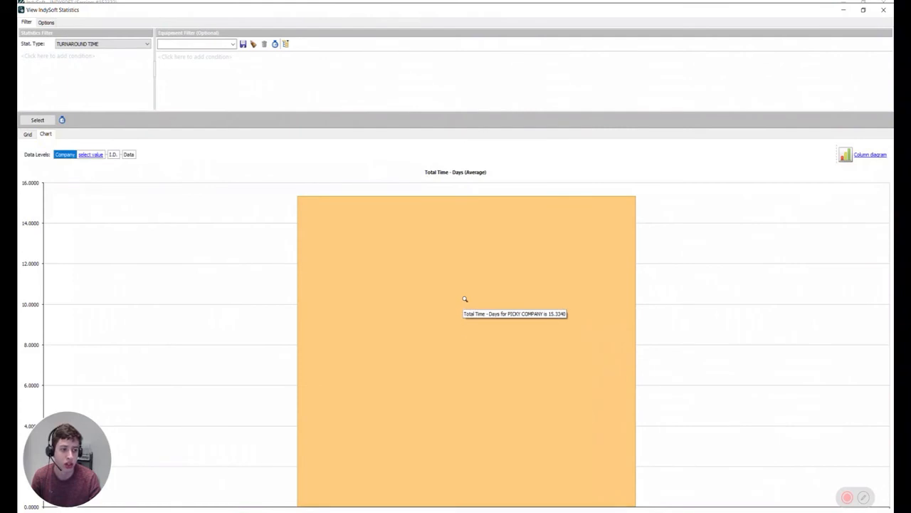
mouse_move(107, 160)
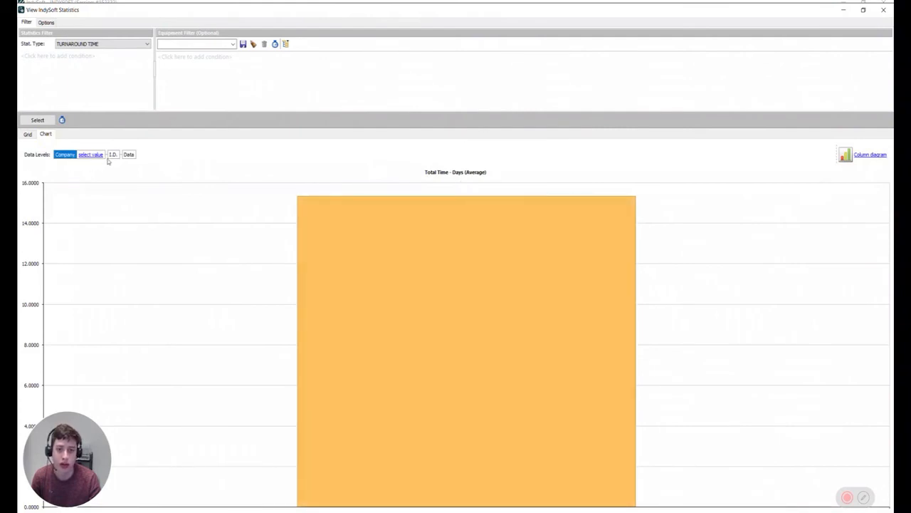
click(64, 155)
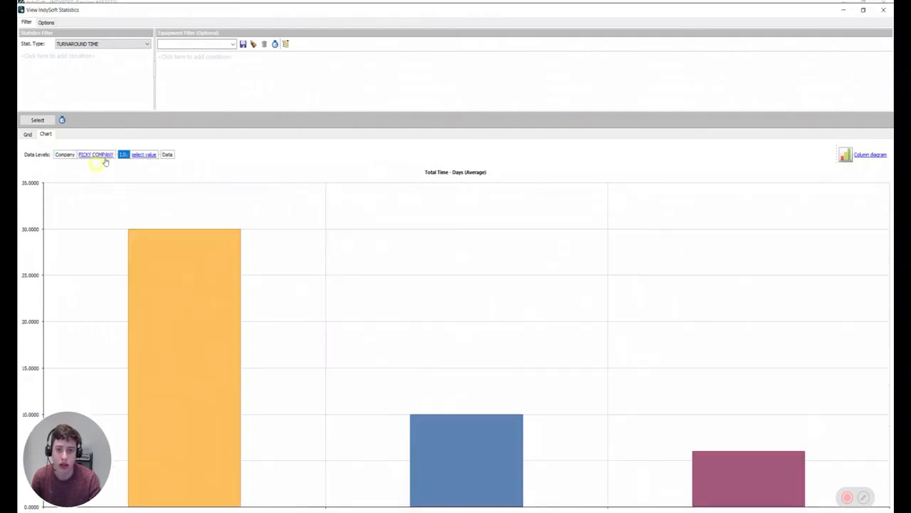
mouse_move(200, 356)
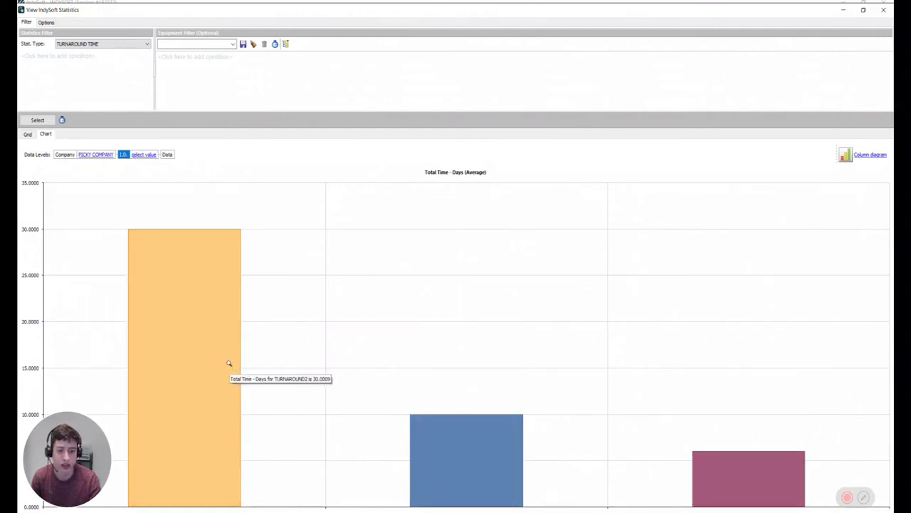
mouse_move(335, 383)
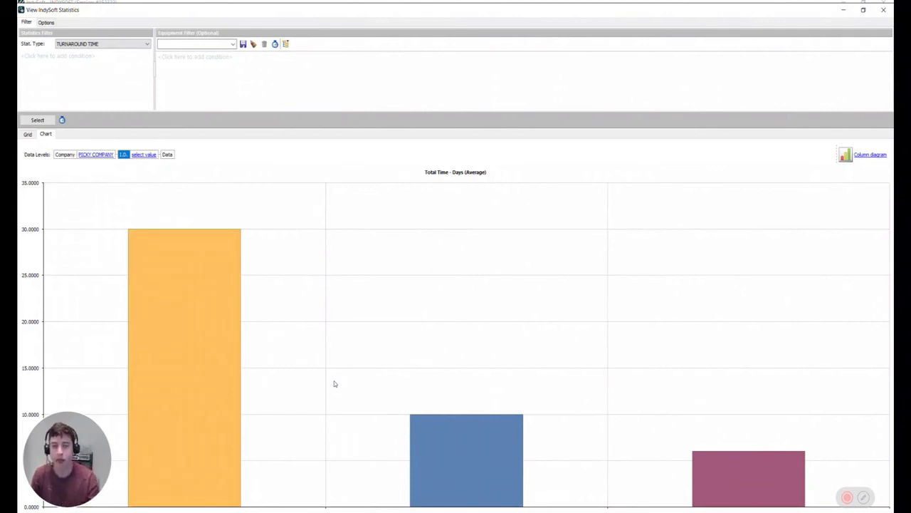
mouse_move(307, 236)
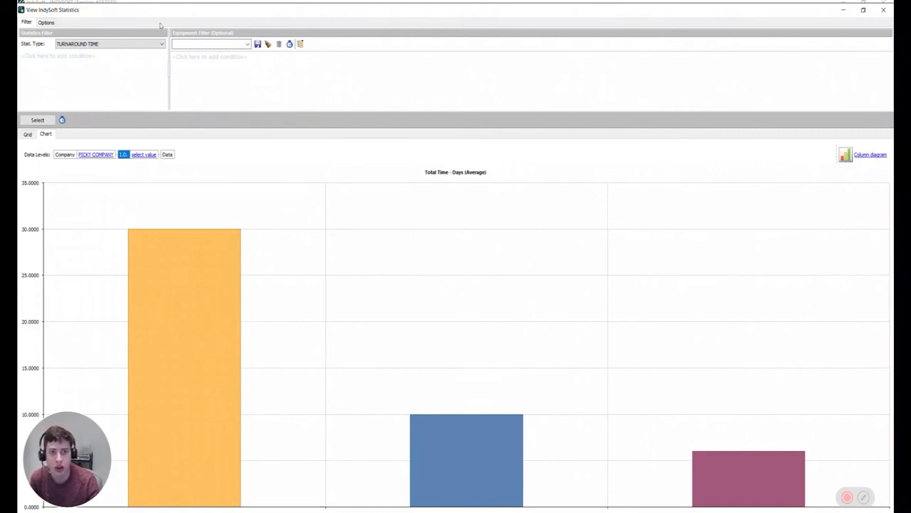
mouse_move(276, 34)
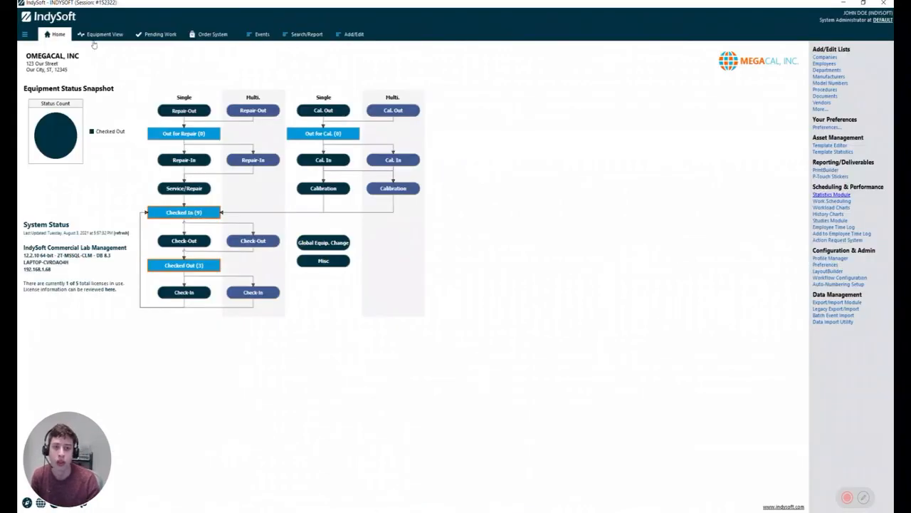
Page through the TURNAROUND2, STARTFINISH and STARTFINISHTYPE equipment records.
click(105, 34)
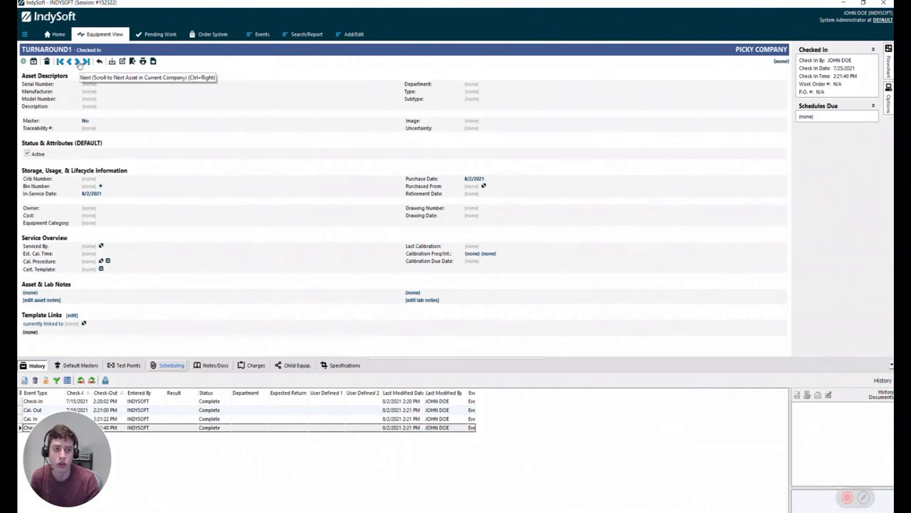
click(77, 61)
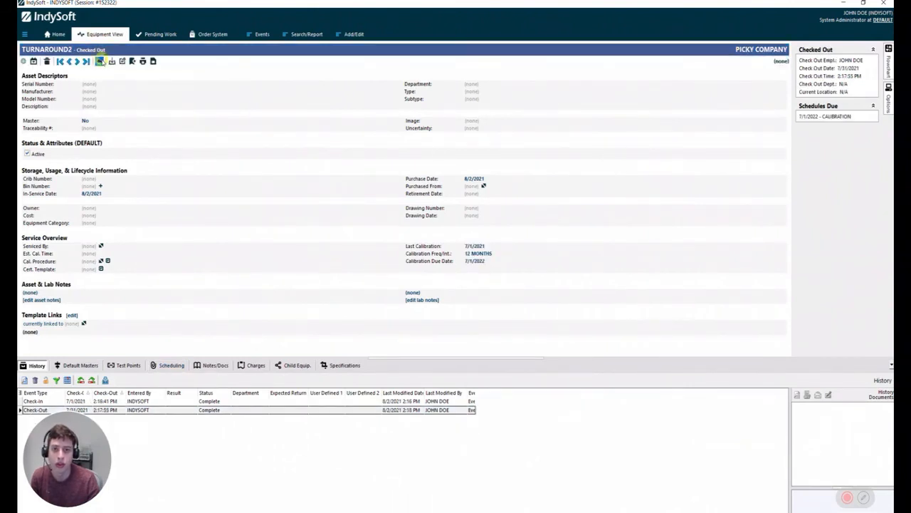
click(99, 61)
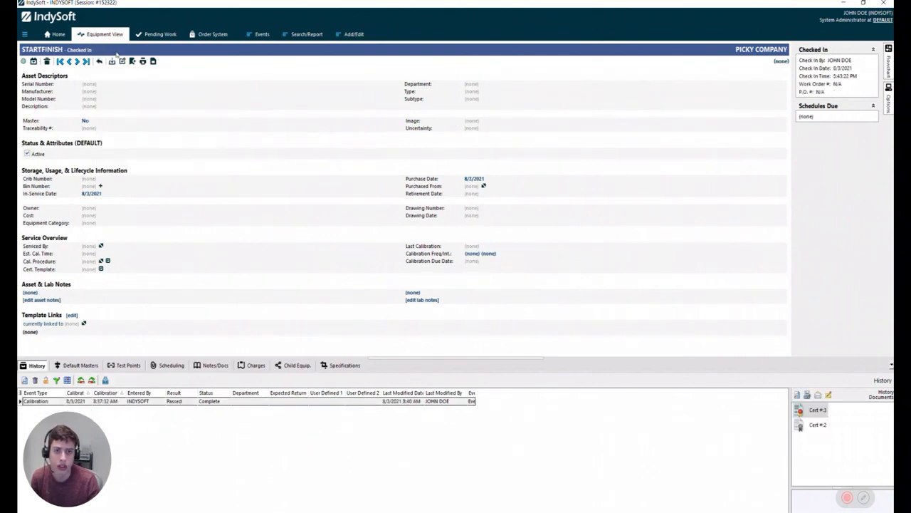
click(76, 61)
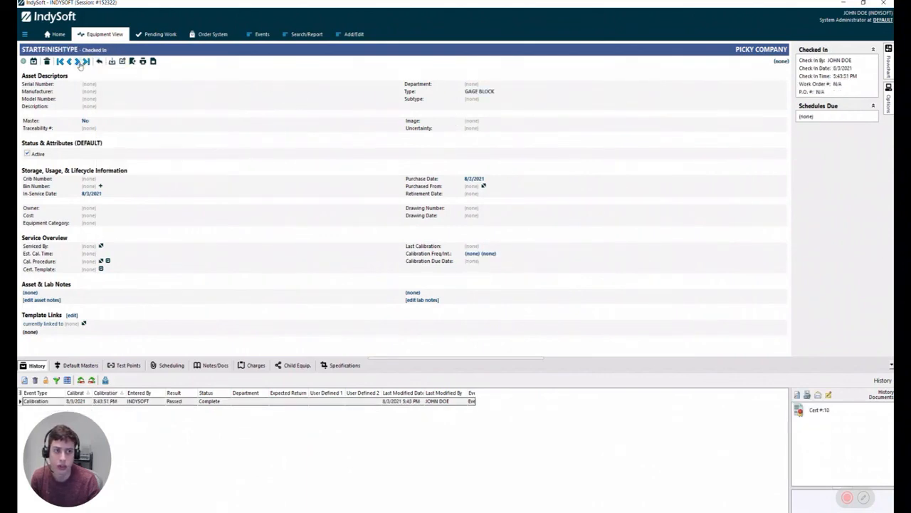
mouse_move(480, 91)
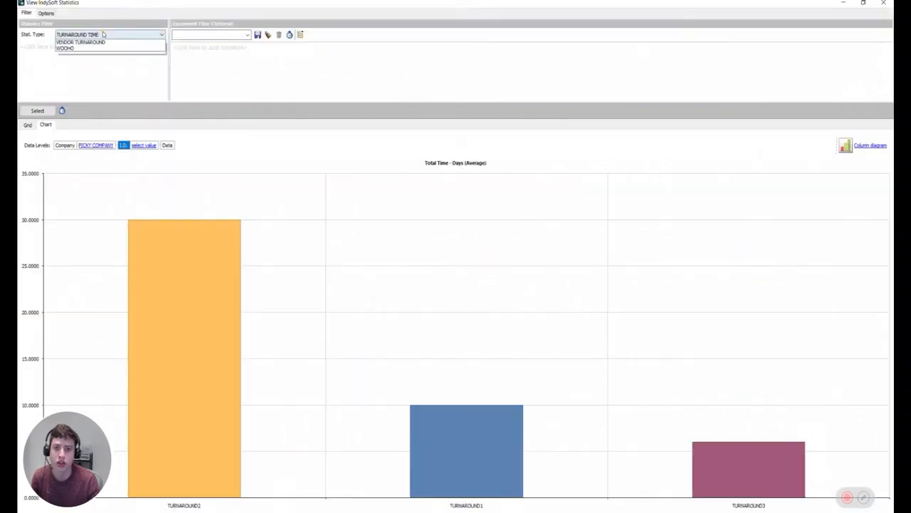
Chart CALIBRATION TIME instead of turnaround time, measured in hours.
click(78, 53)
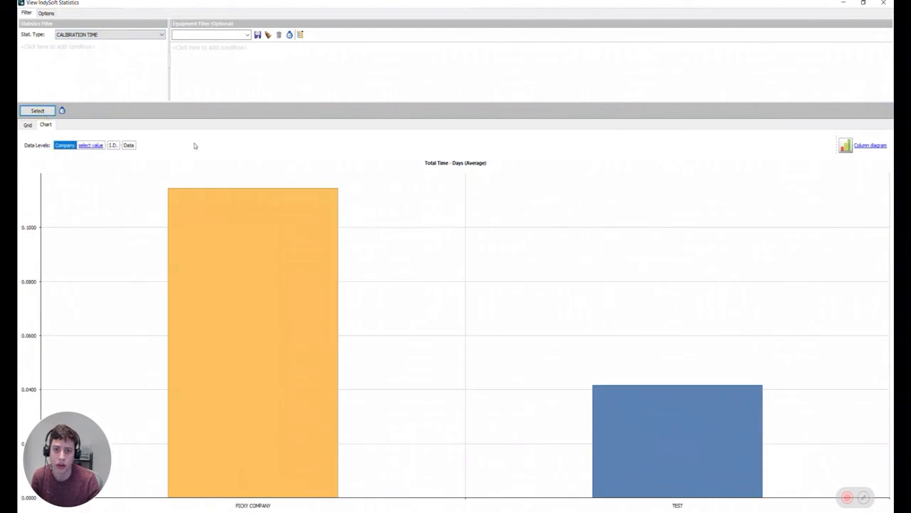
mouse_move(190, 225)
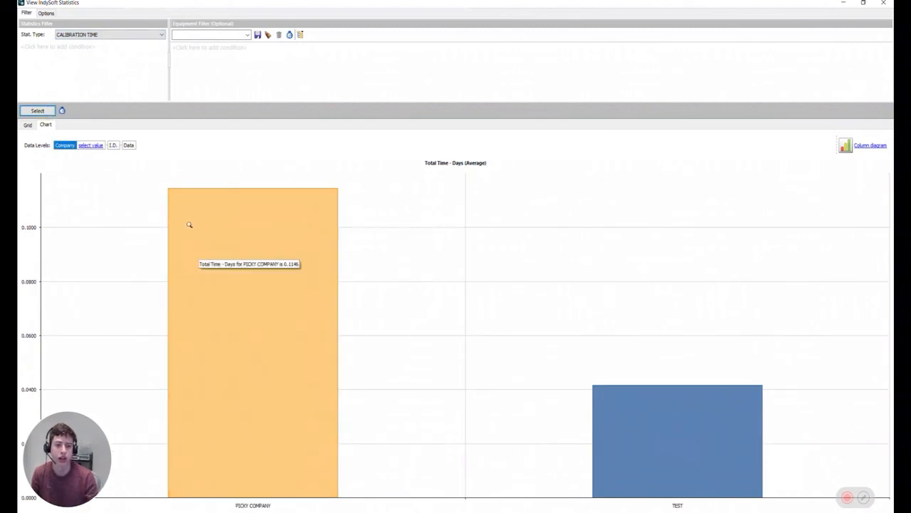
click(46, 13)
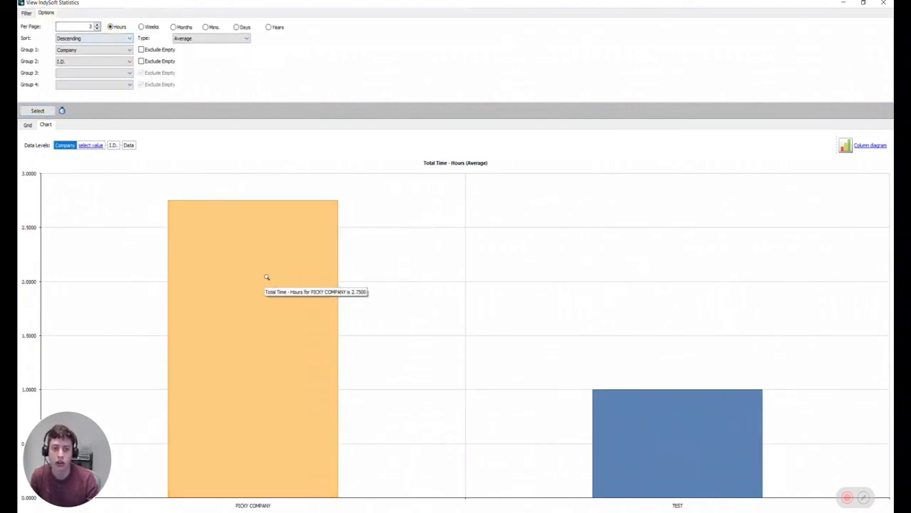
mouse_move(182, 185)
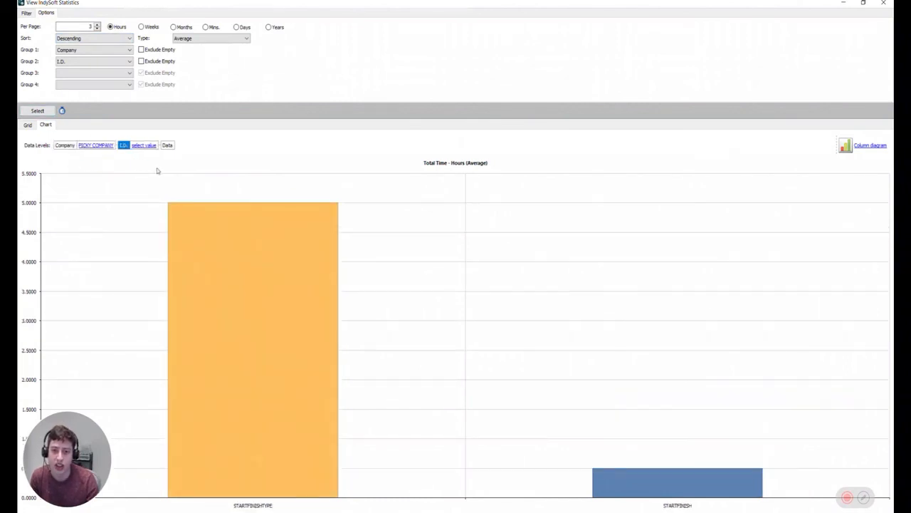
mouse_move(577, 408)
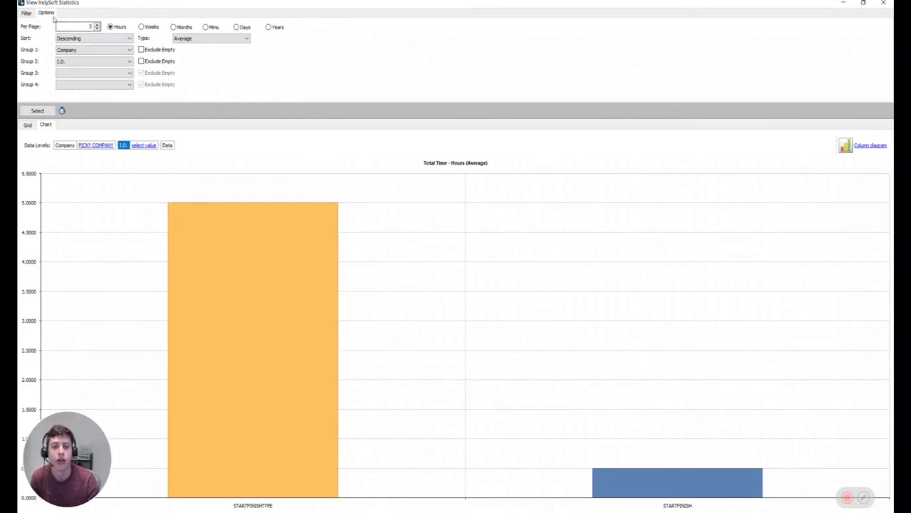
Filter equipment to Type not exactly GAGE BLOCK or Type blank or empty.
click(26, 13)
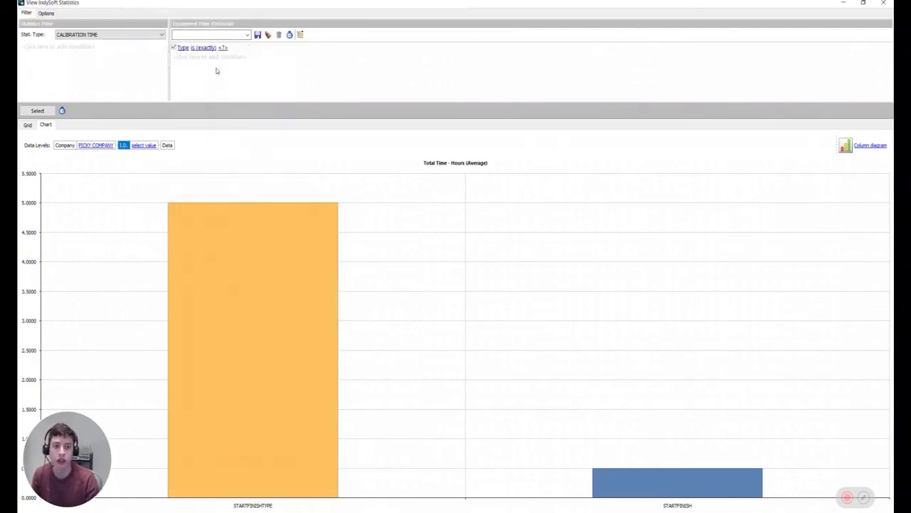
click(204, 48)
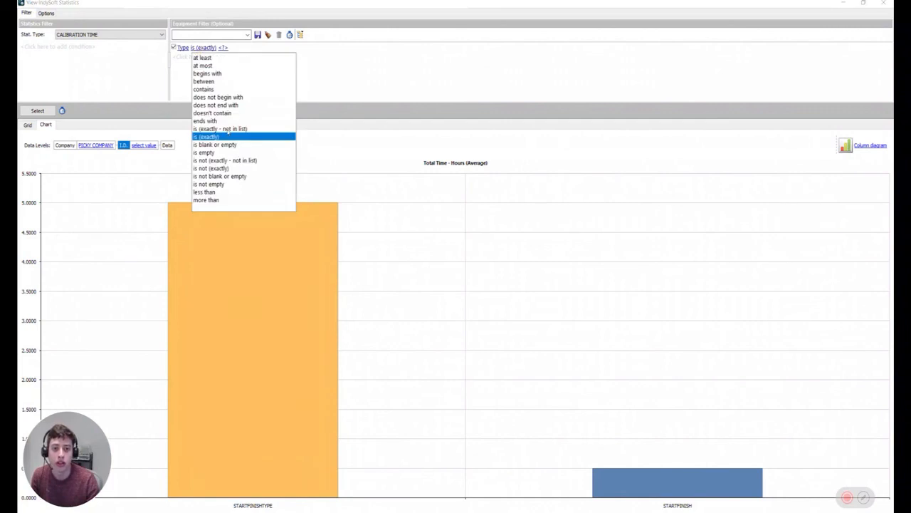
click(211, 168)
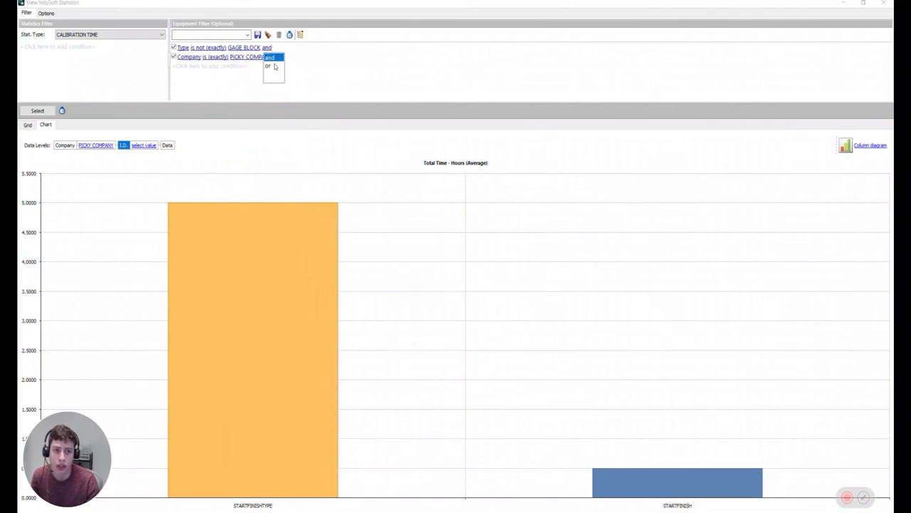
click(268, 66)
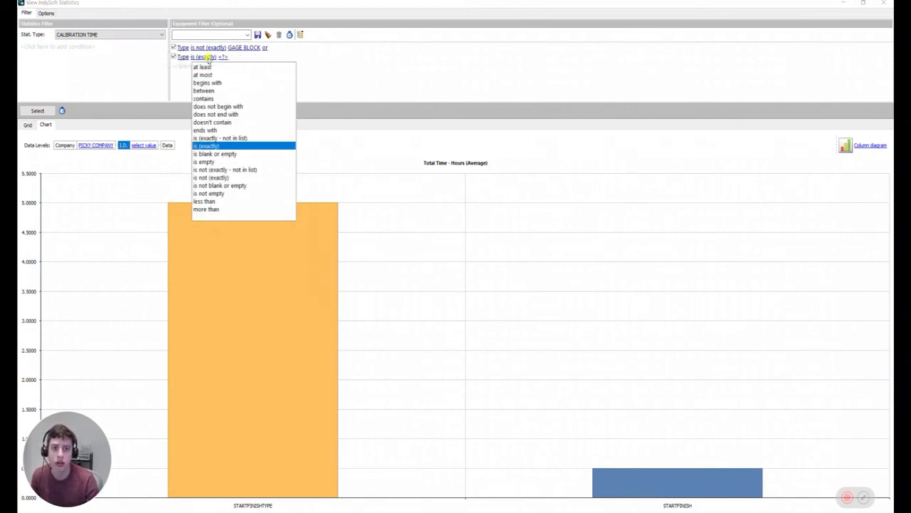
click(214, 153)
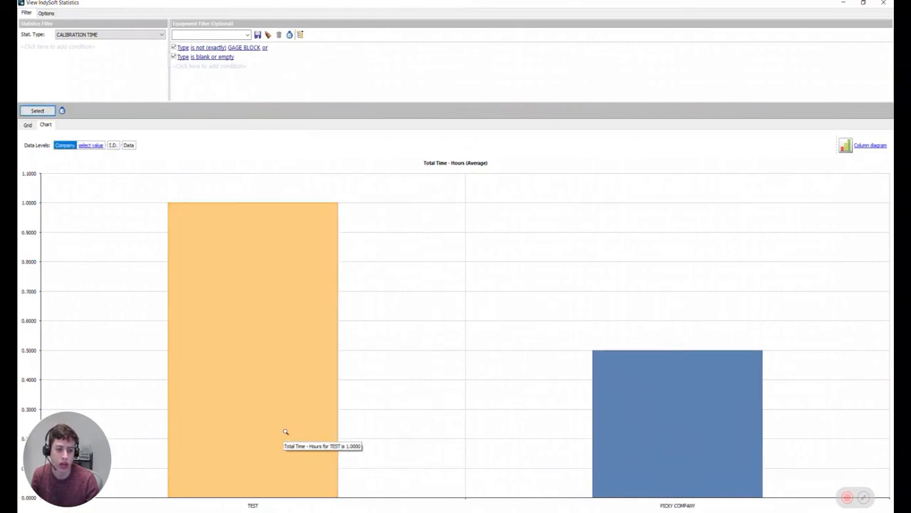
mouse_move(242, 259)
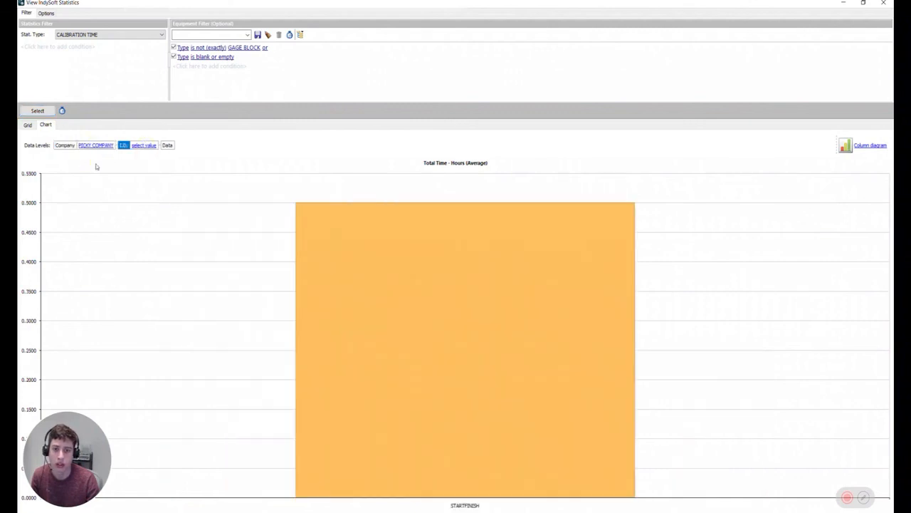
mouse_move(384, 281)
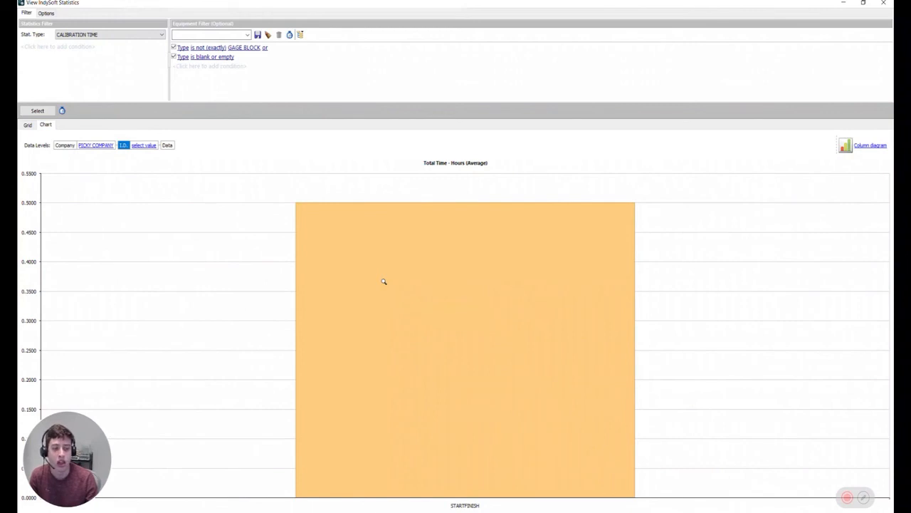
mouse_move(324, 282)
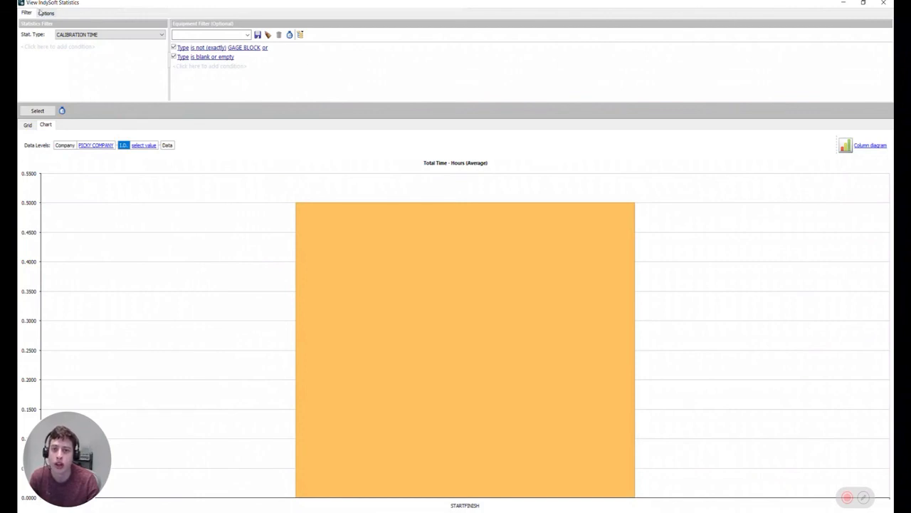
Review the chart's calculation types and keep the calculation on Average.
click(46, 13)
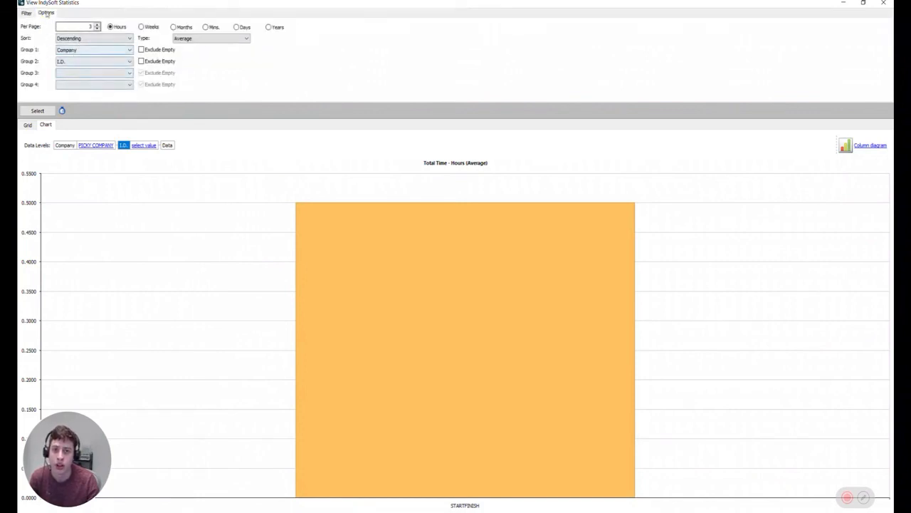
click(210, 38)
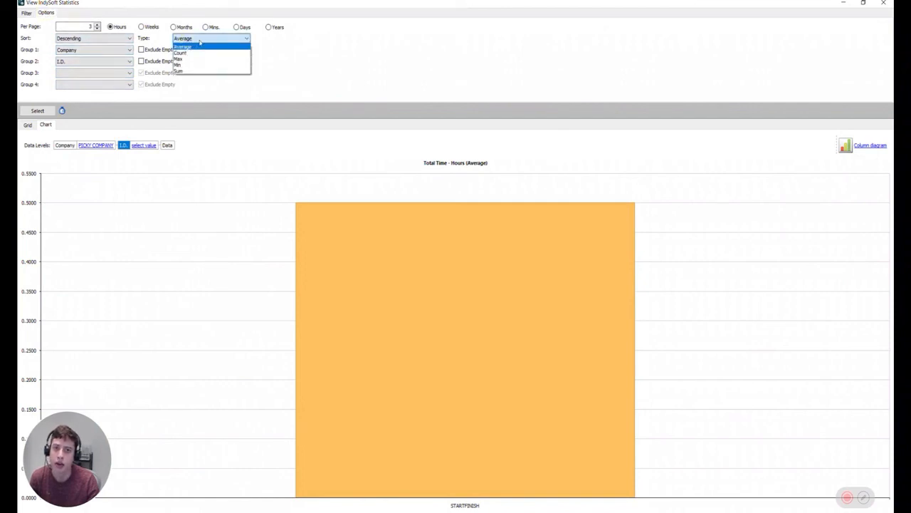
click(182, 46)
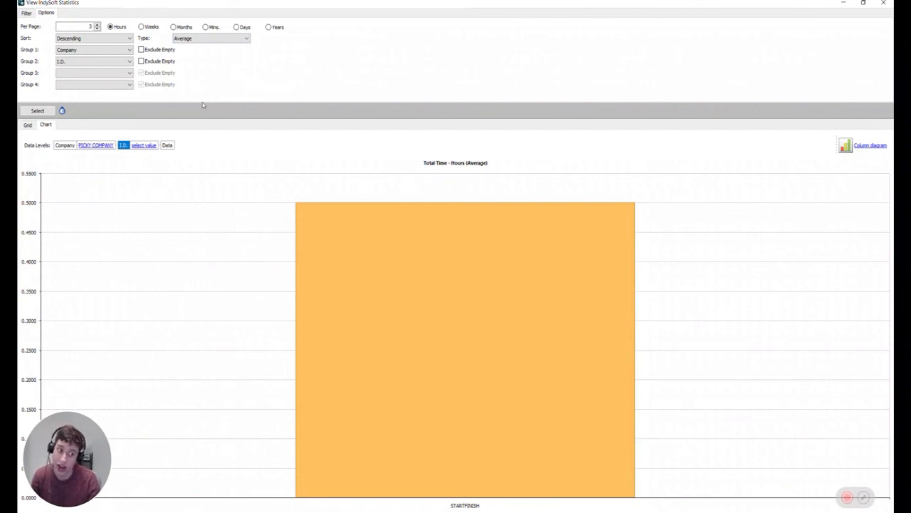
mouse_move(225, 117)
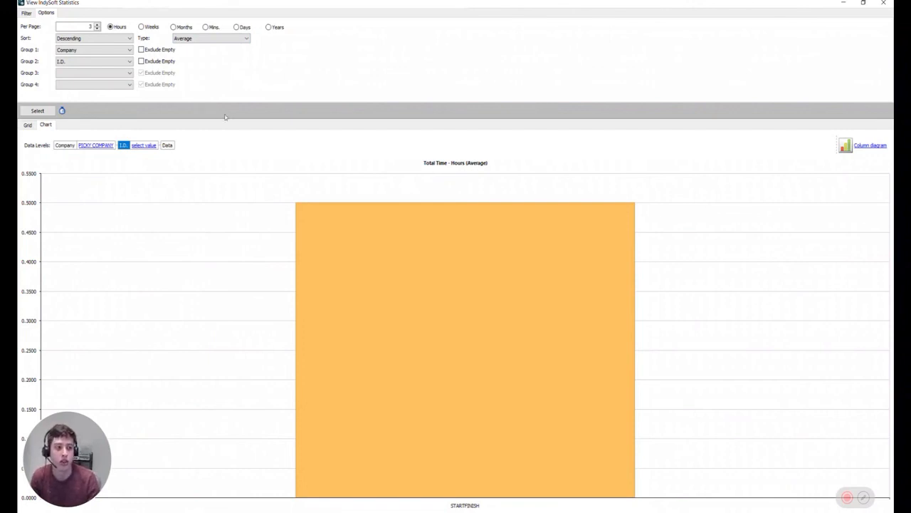
mouse_move(88, 221)
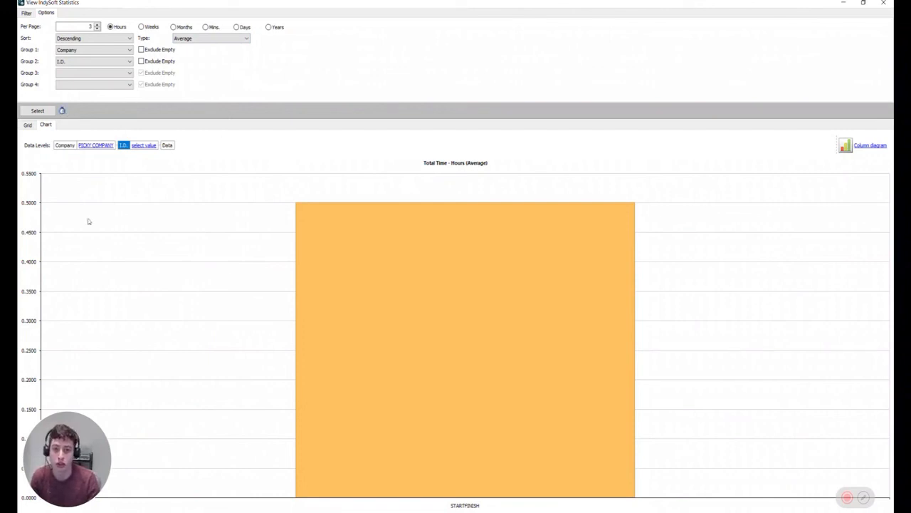